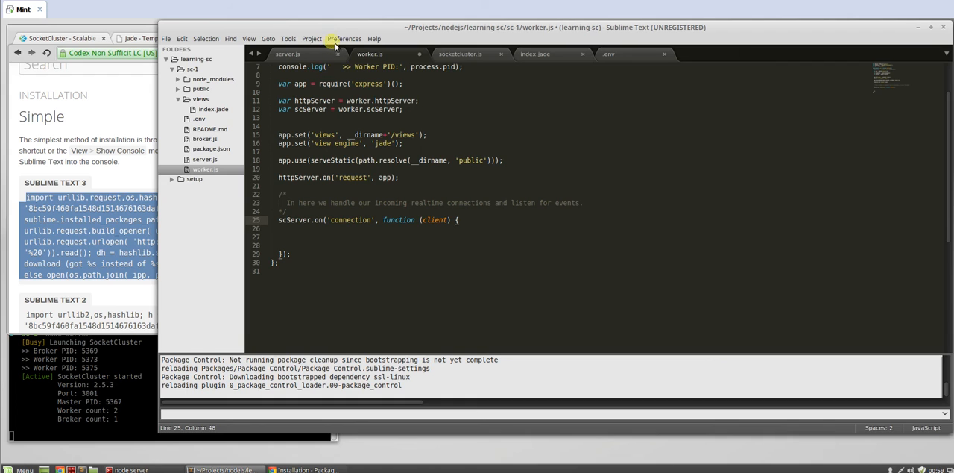
Launch Package Control from the Preferences menu so installable packages start loading
click(344, 39)
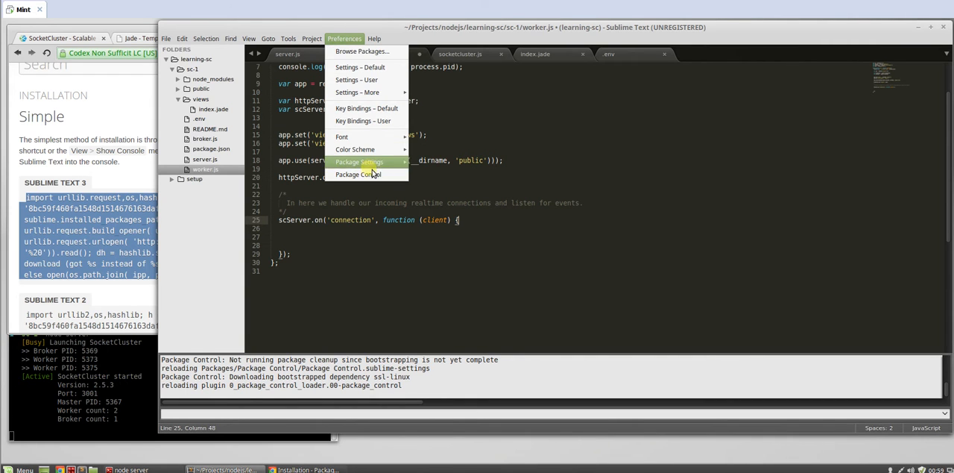
click(365, 176)
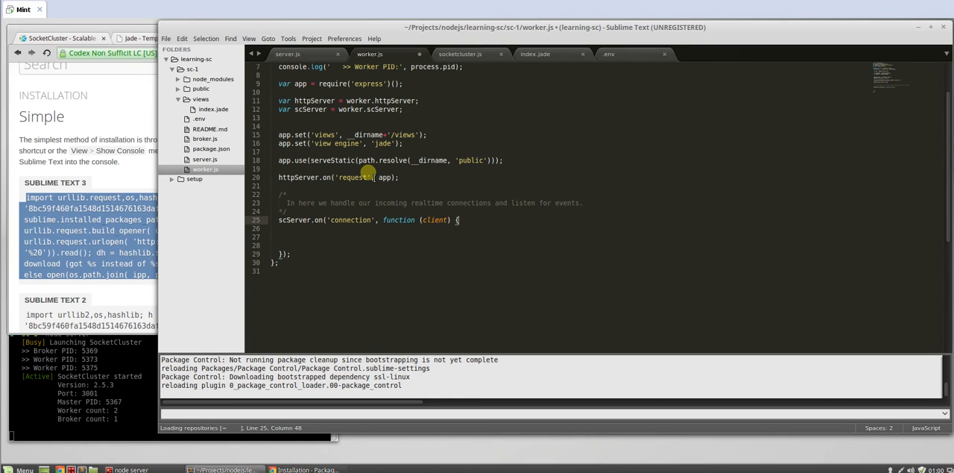
mouse_move(376, 232)
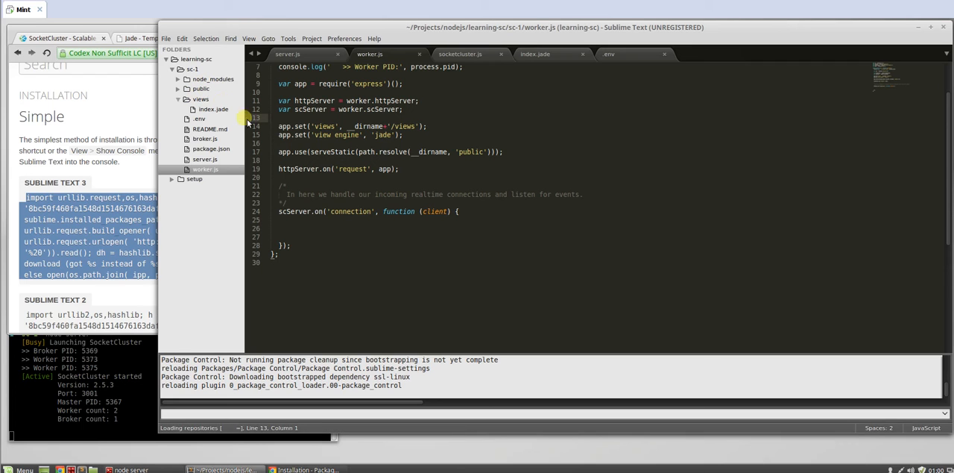
Add app.get('*') route in worker.js rendering 'index' with title 'Home Page'
click(504, 152)
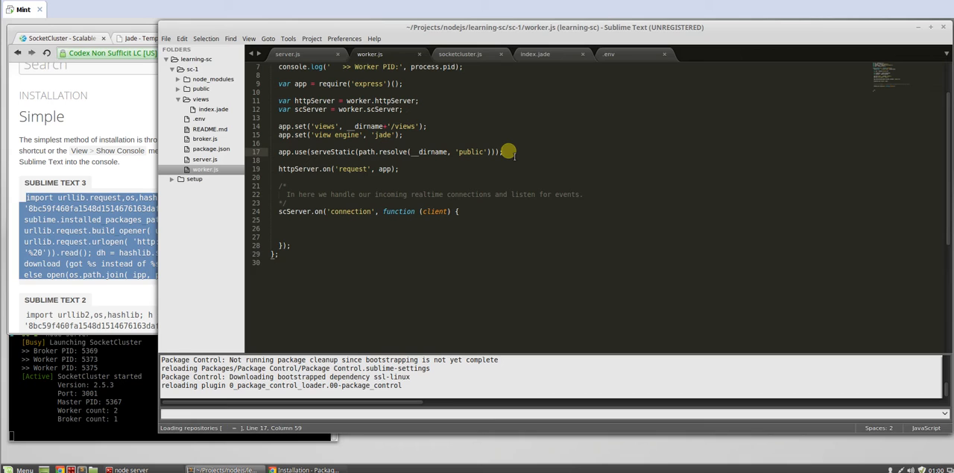
text(app.get('');)
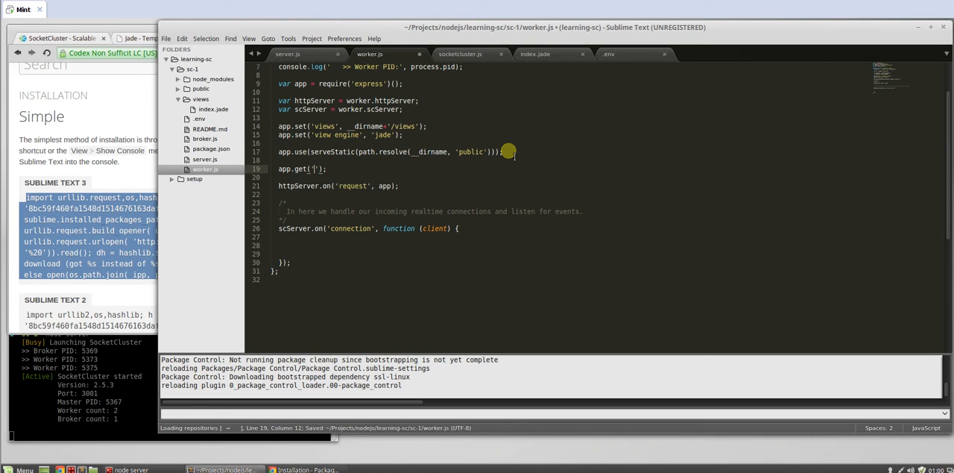
text(*', f)
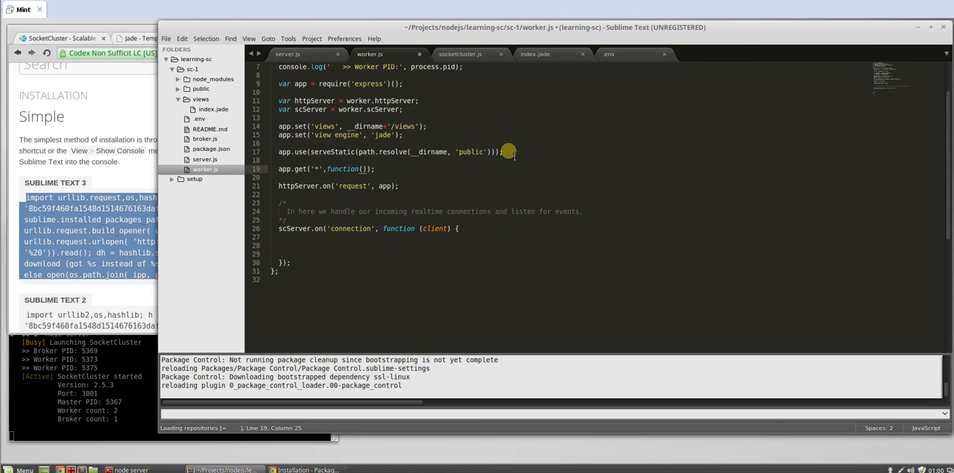
text(req,res)
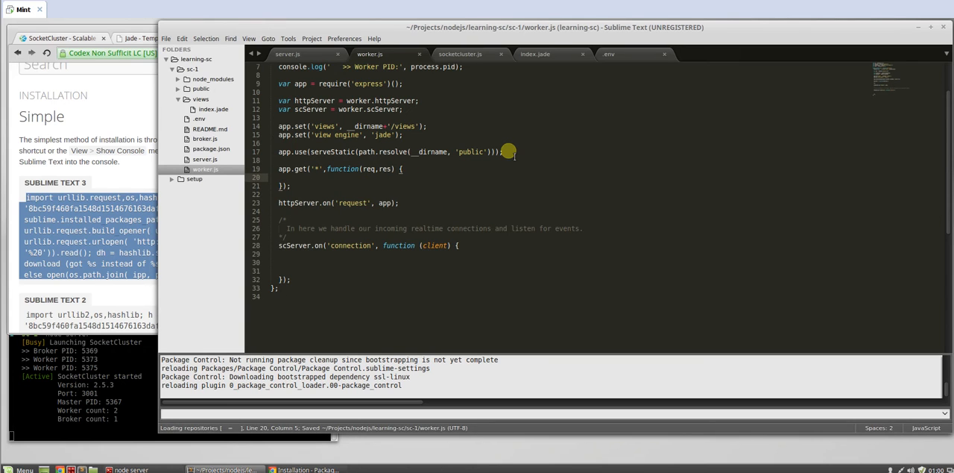
text(res.render();)
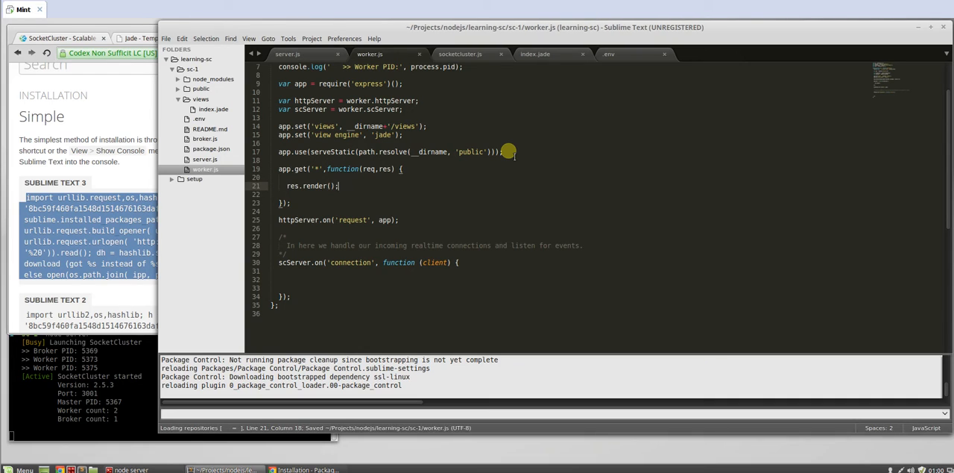
text(index',{)
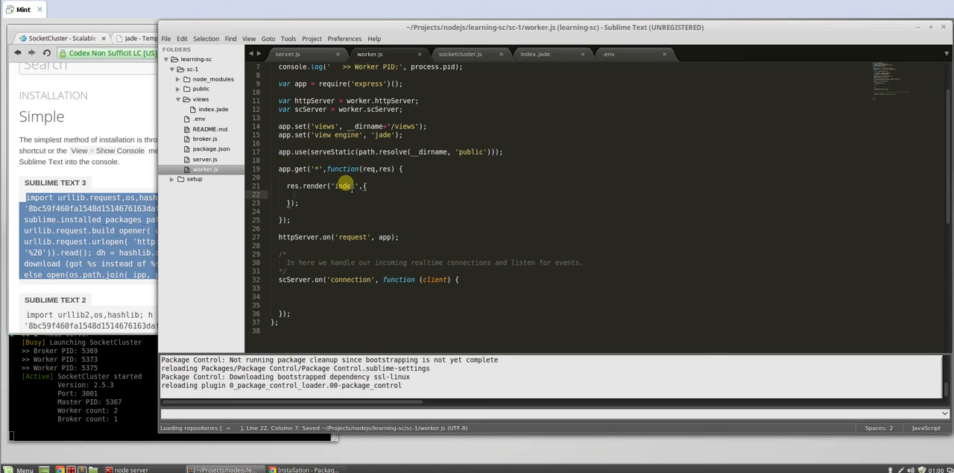
text(title:'')
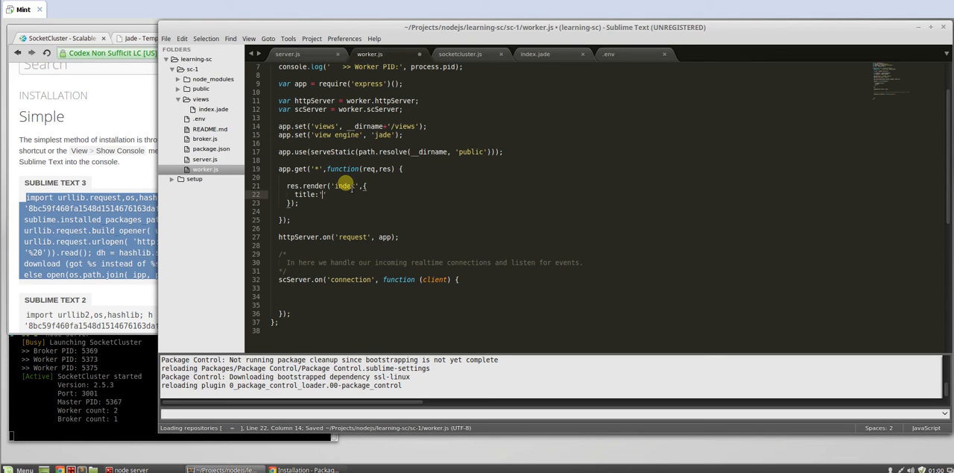
text(Home page)
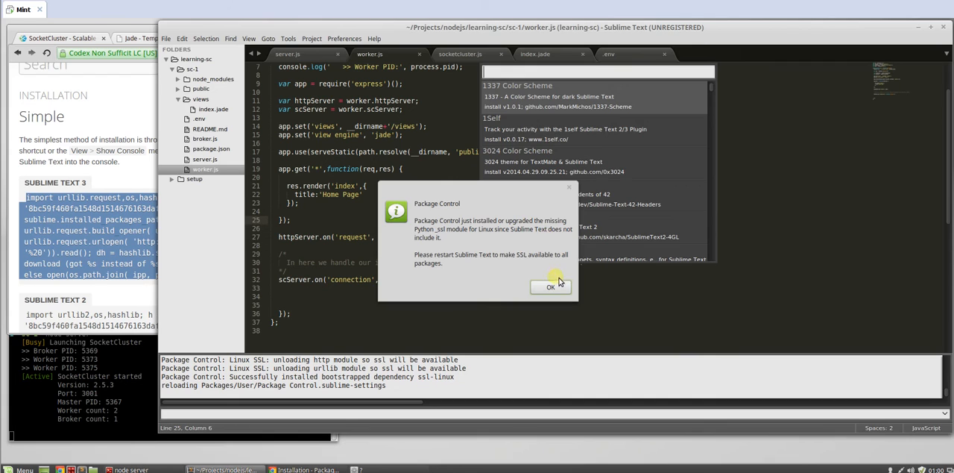
Dismiss the Package Control restart notice and review the catch-all route's render call
click(551, 286)
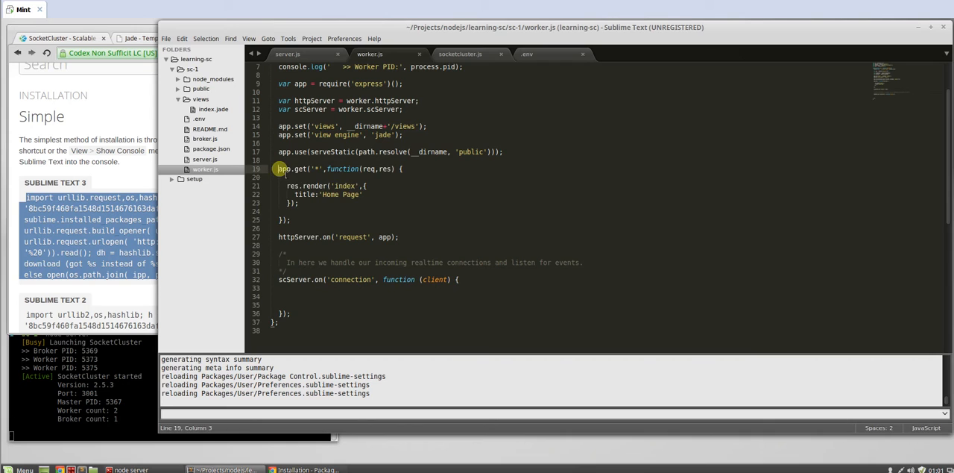
click(307, 221)
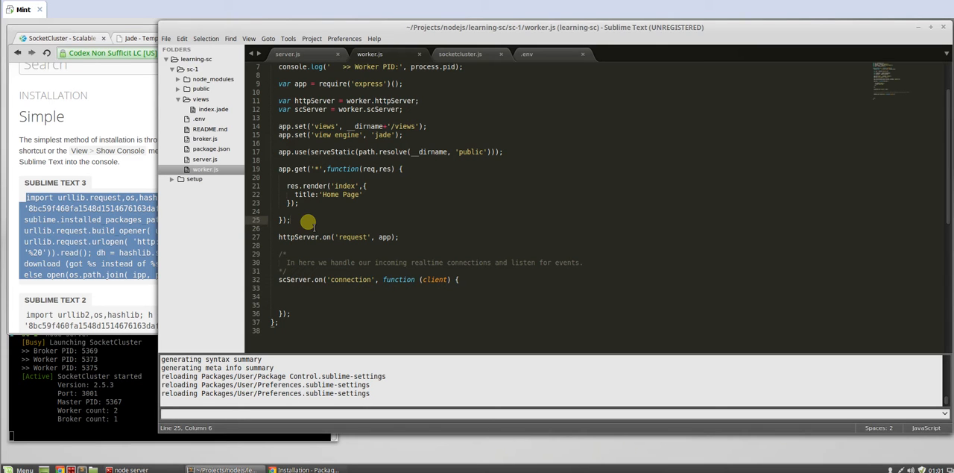
drag(279, 168, 299, 219)
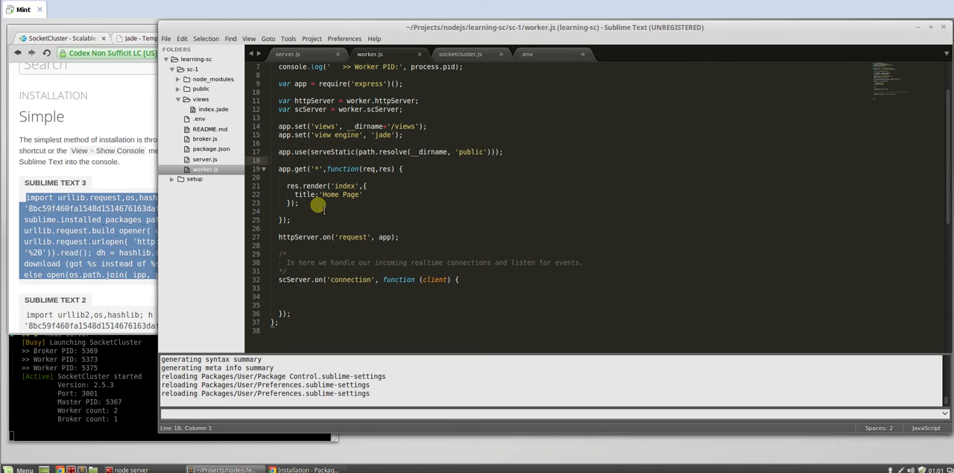
drag(298, 185, 298, 221)
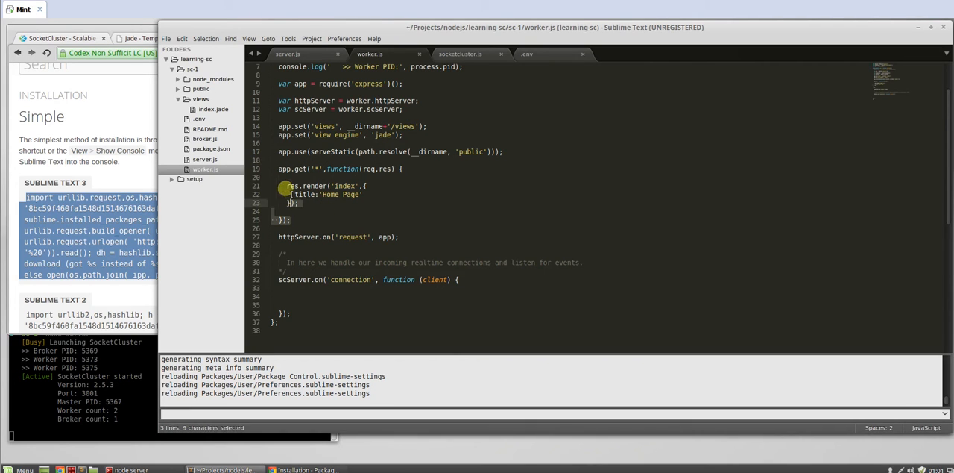
click(321, 169)
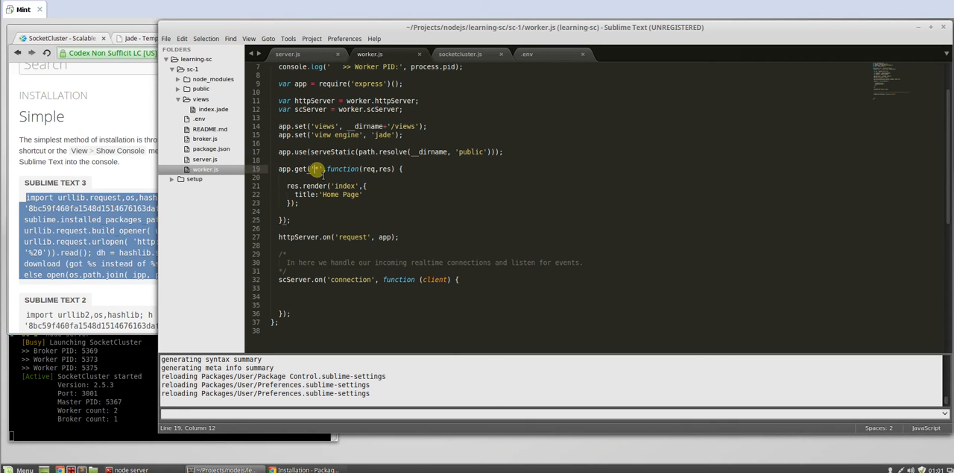
double_click(340, 184)
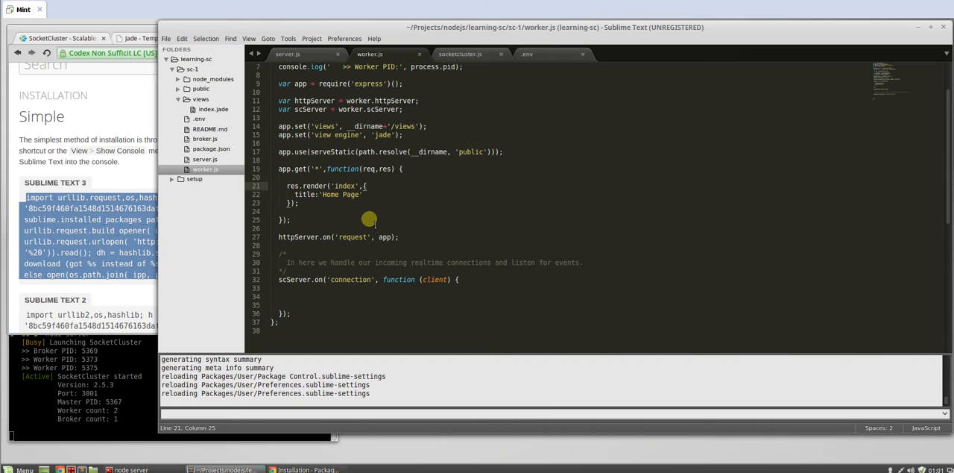
mouse_move(348, 198)
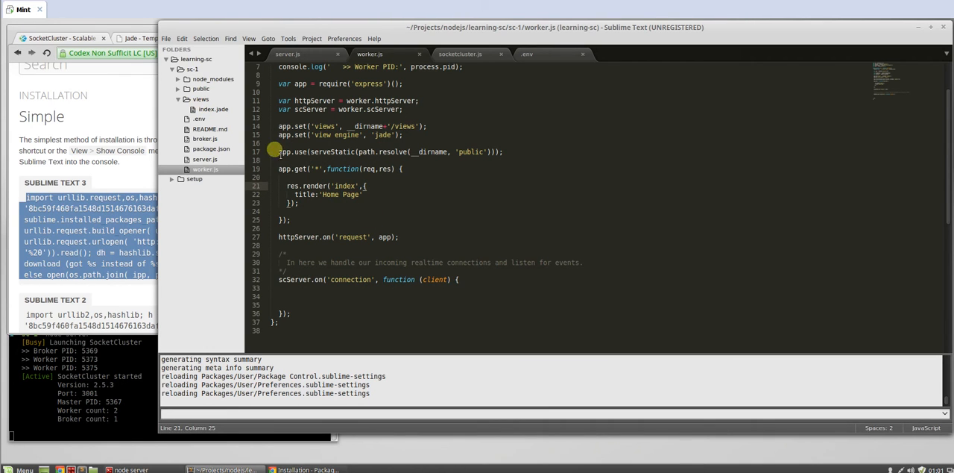
Add a title "title" element under head in index.jade, briefly checking worker.js
click(213, 109)
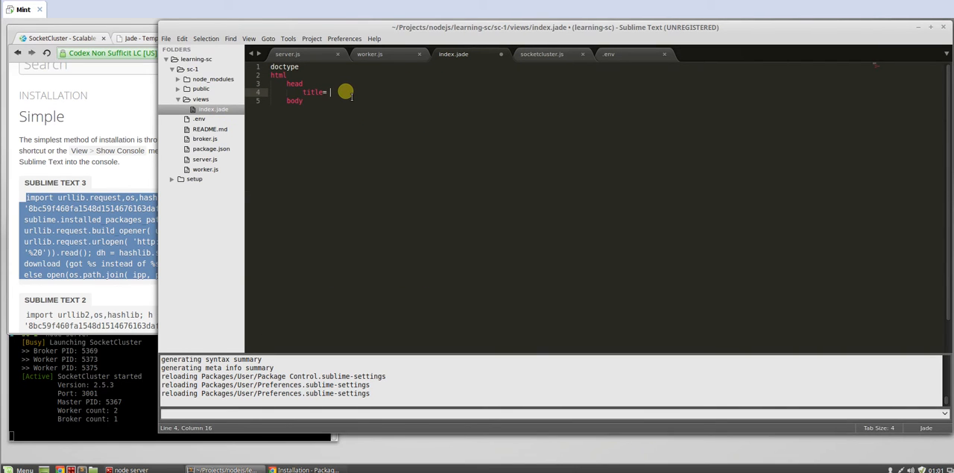
text(title)
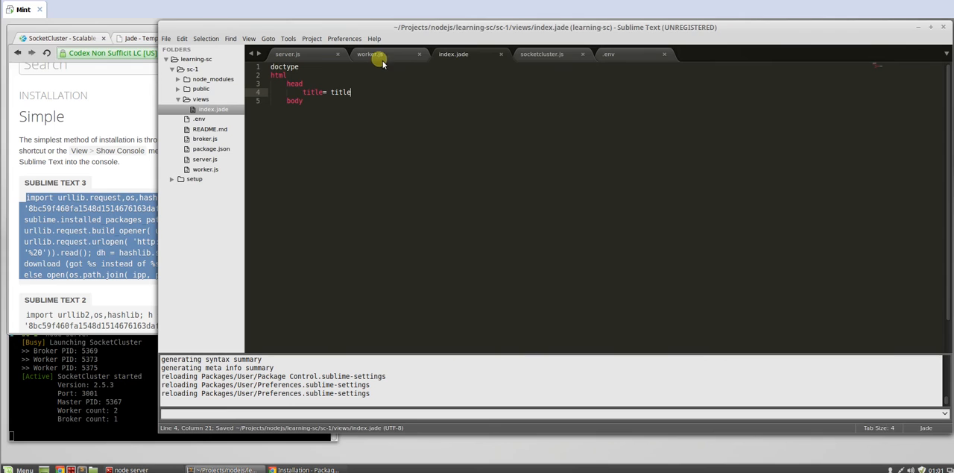
click(382, 54)
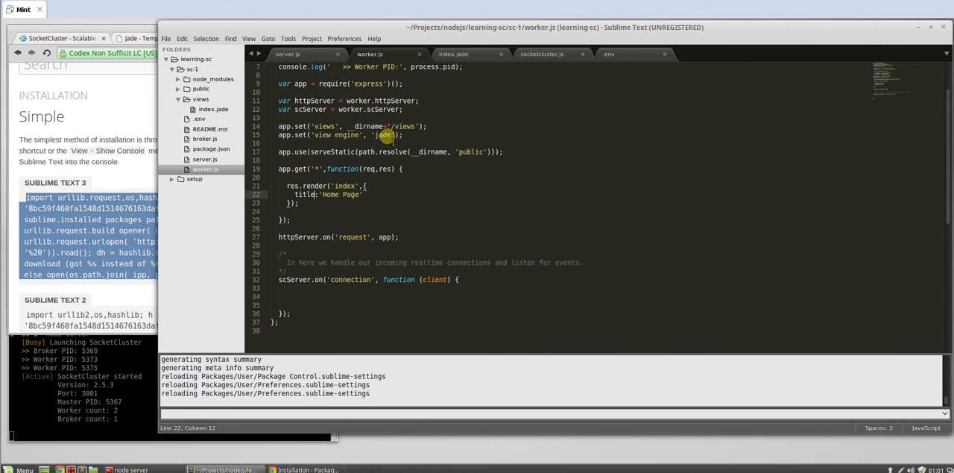
click(462, 53)
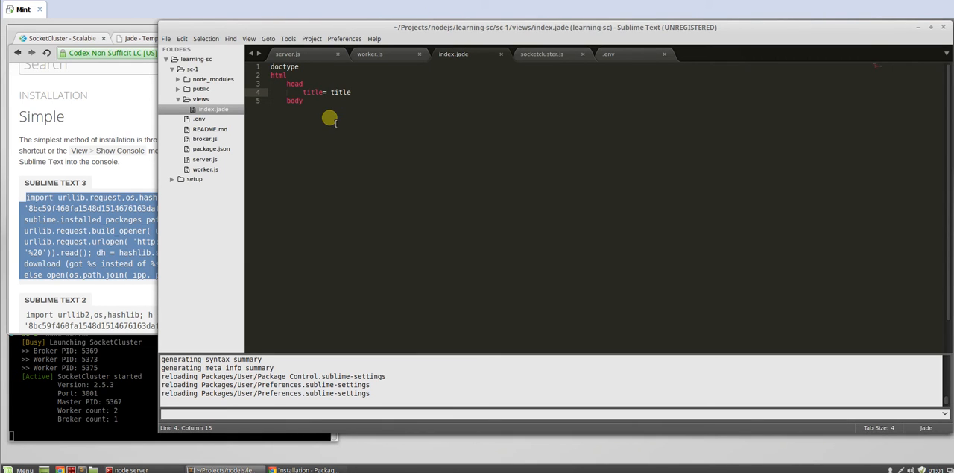
text(")
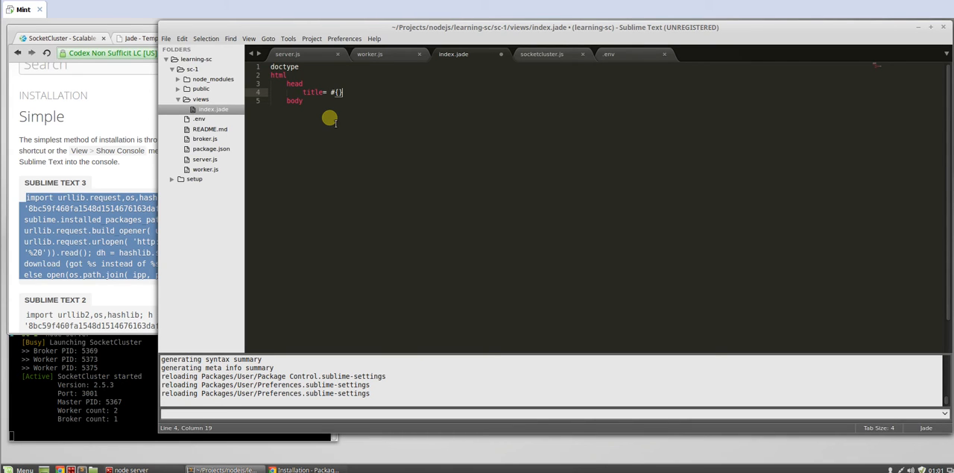
text(title)
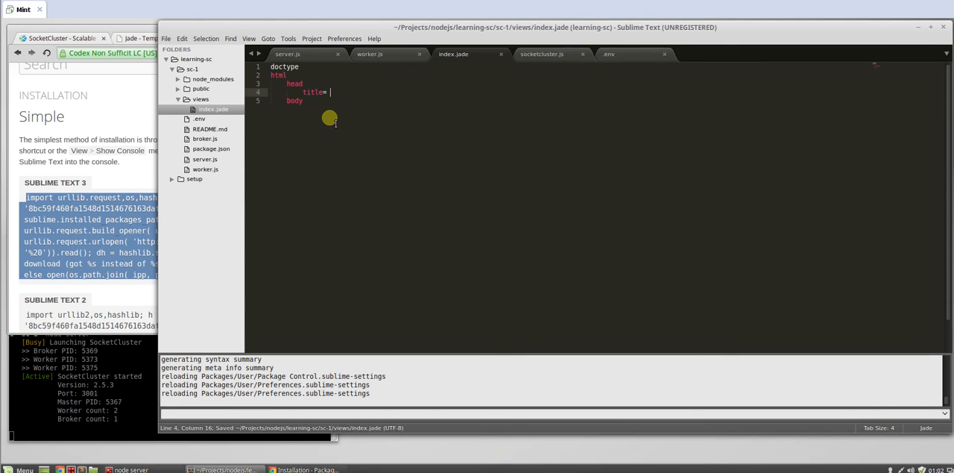
text("title")
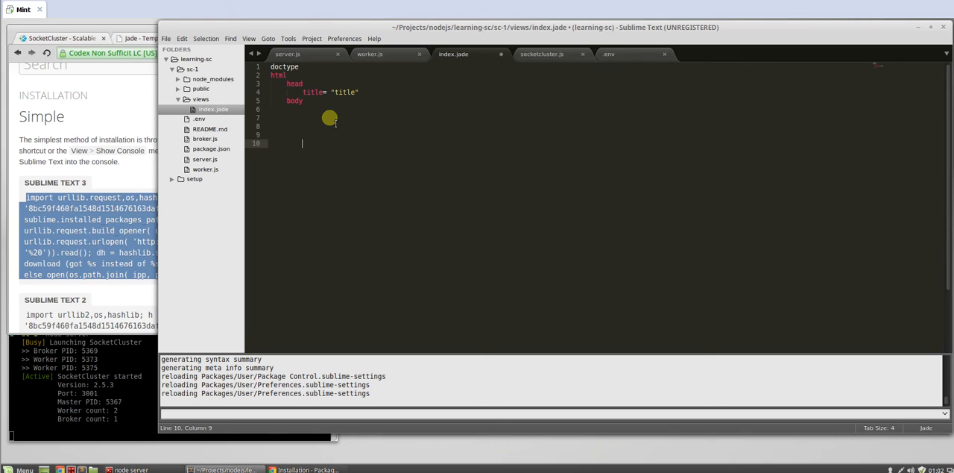
Add a script tag loading /js/socketcluster.js to index.jade's body
text(script()
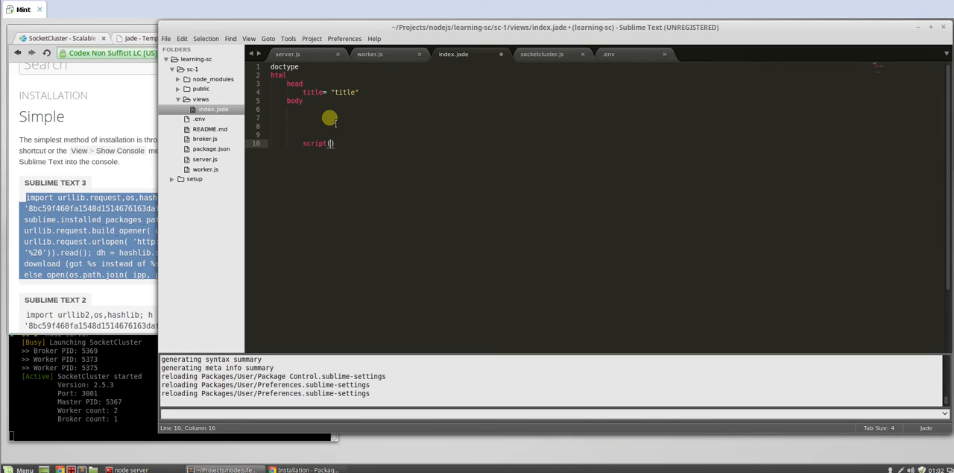
text(src)
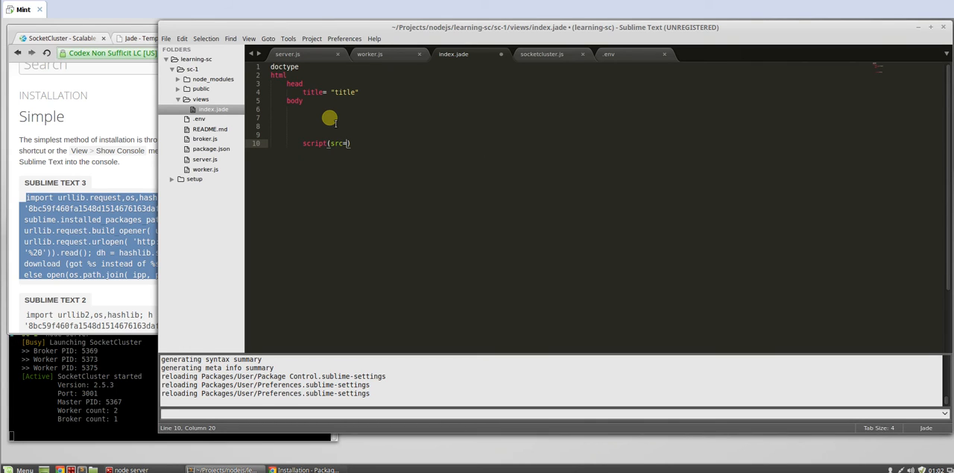
text(=')
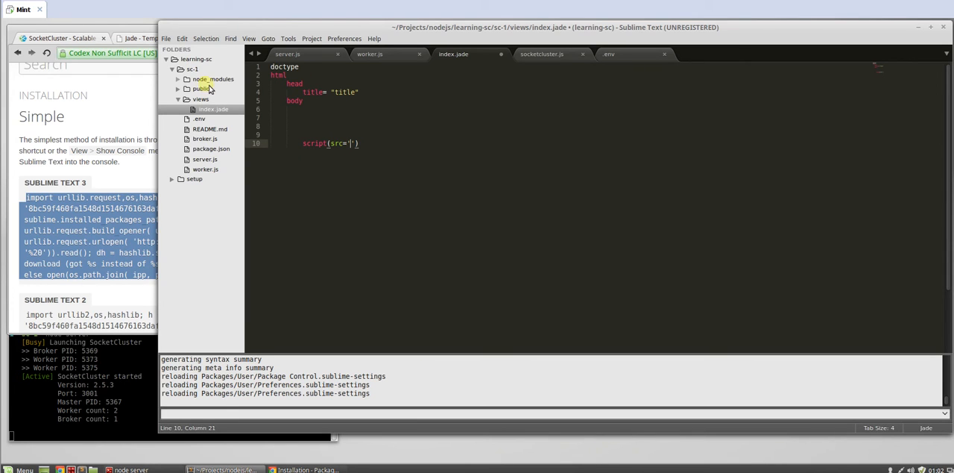
click(202, 88)
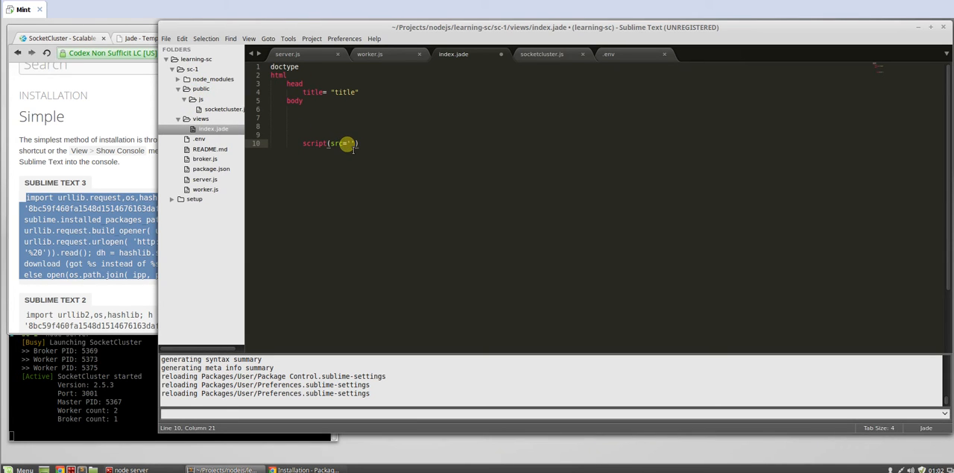
text(/js/socketcluster.js)
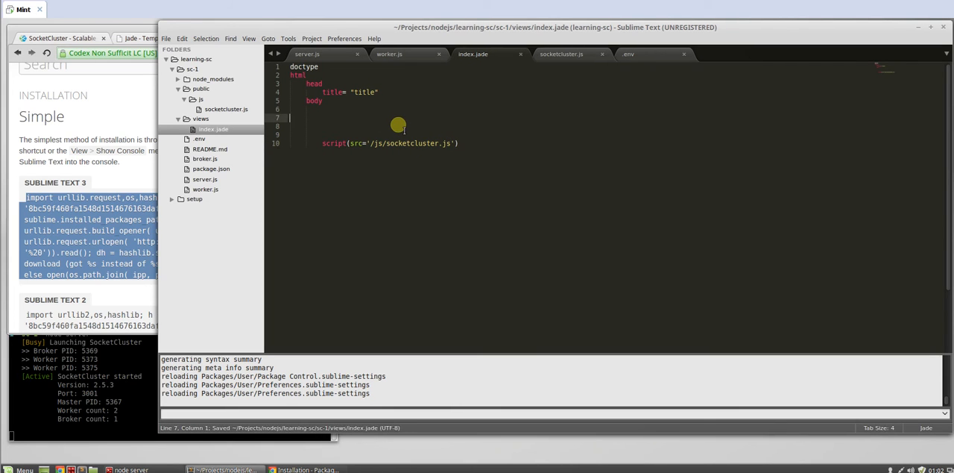
Add an h3 Welcome!! heading above the script tag
text(h3)
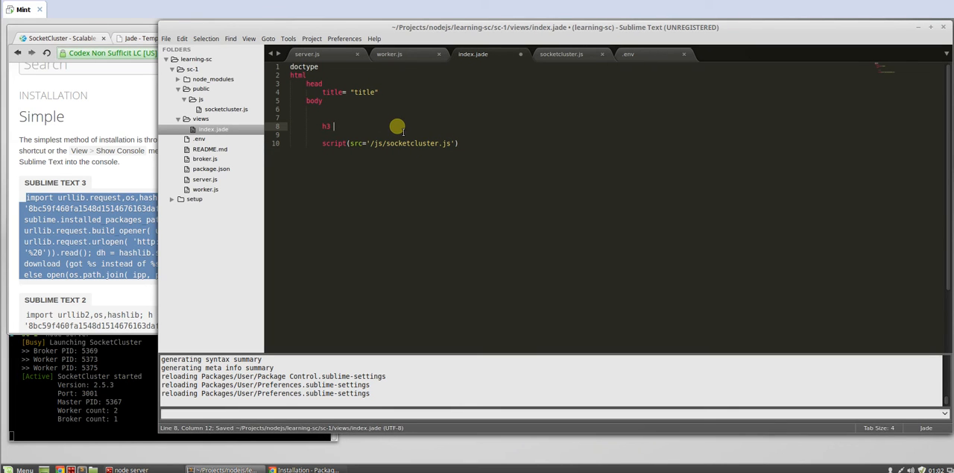
text(W)
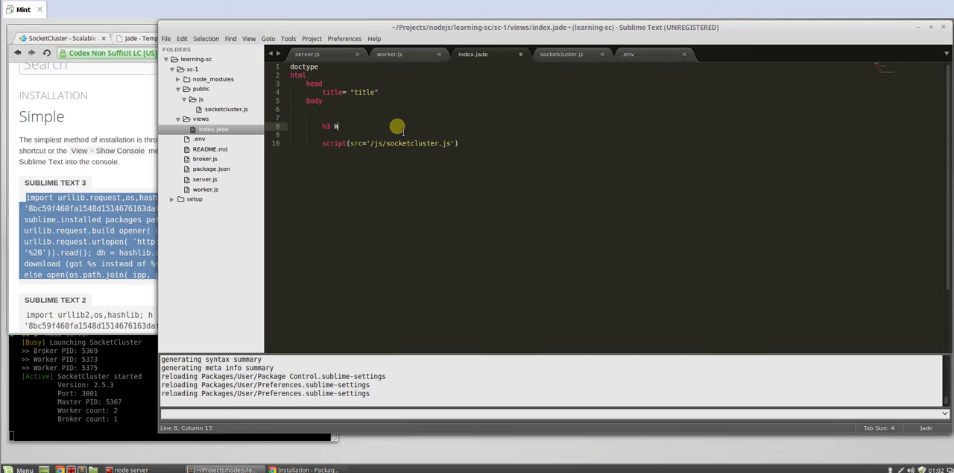
text(elcome!!)
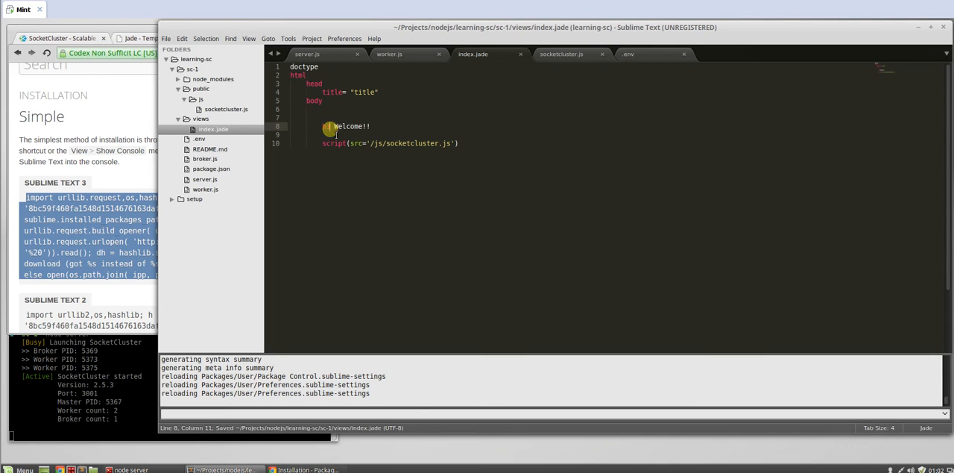
text(h3)
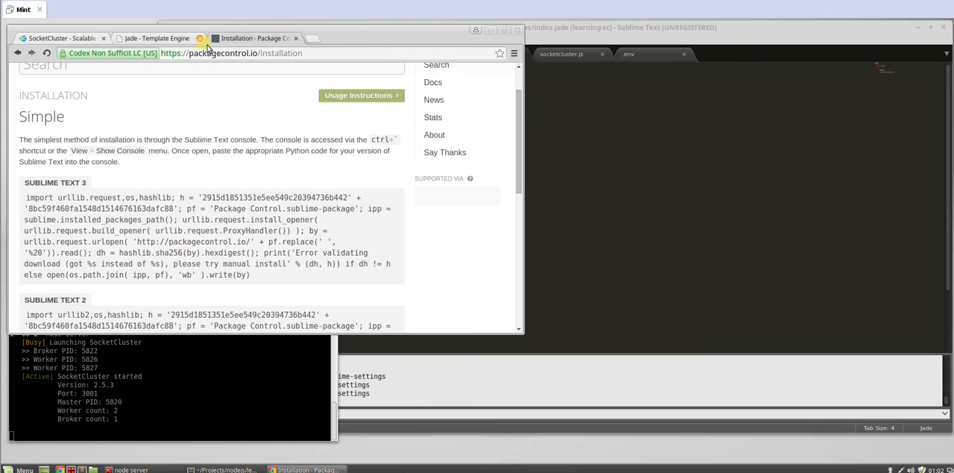
Load localhost:3001 in Chrome, then run npm install jade --save in the terminal
text(localhost:3001)
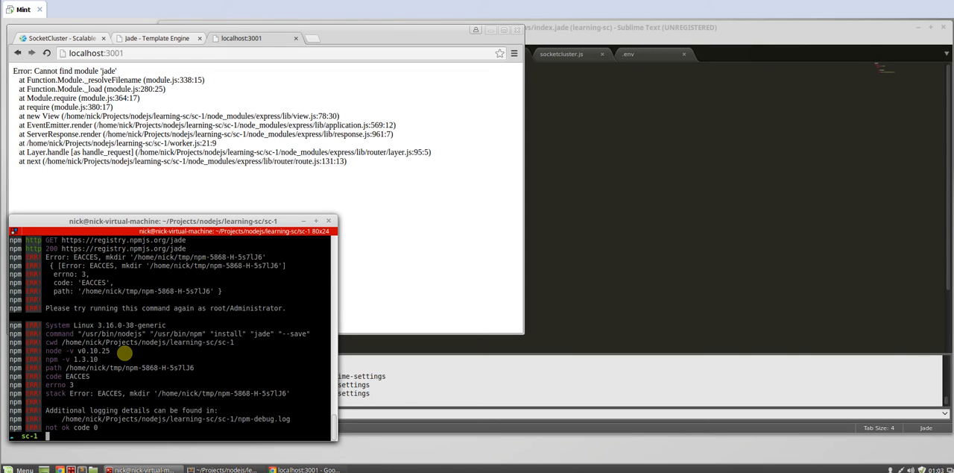
text(npm install jade --save)
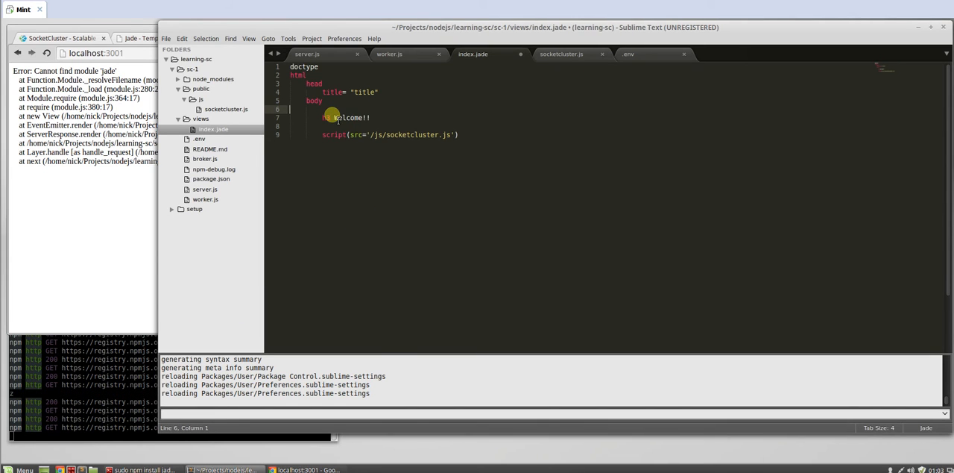
Save index.jade and open a fresh Chrome tab
key(ctrl+s)
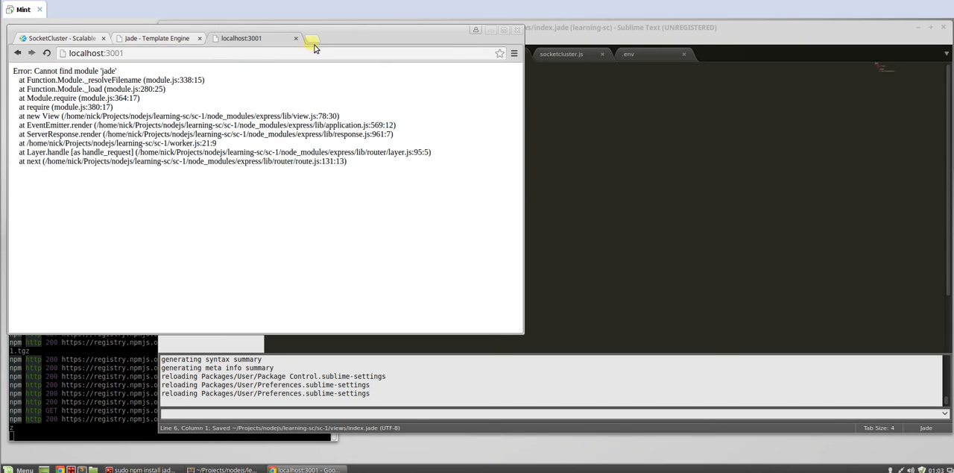
click(316, 42)
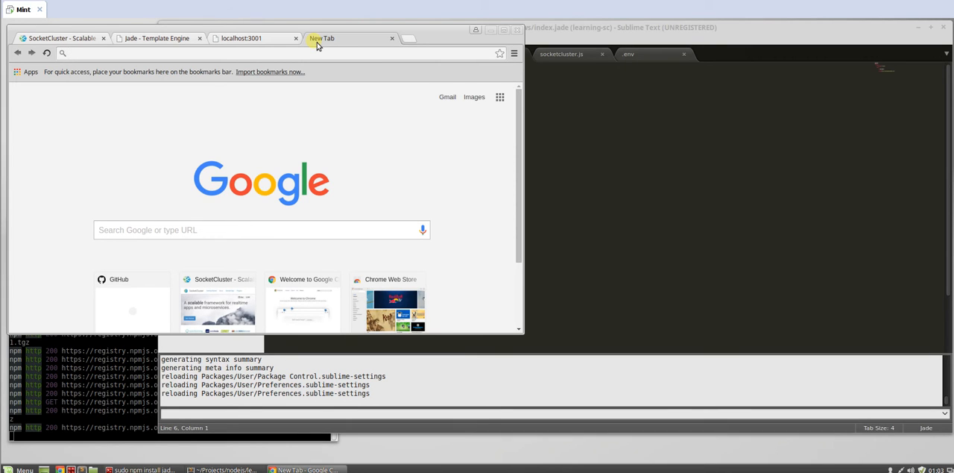
Search 'director github' and read the flatiron/director project README
text(director)
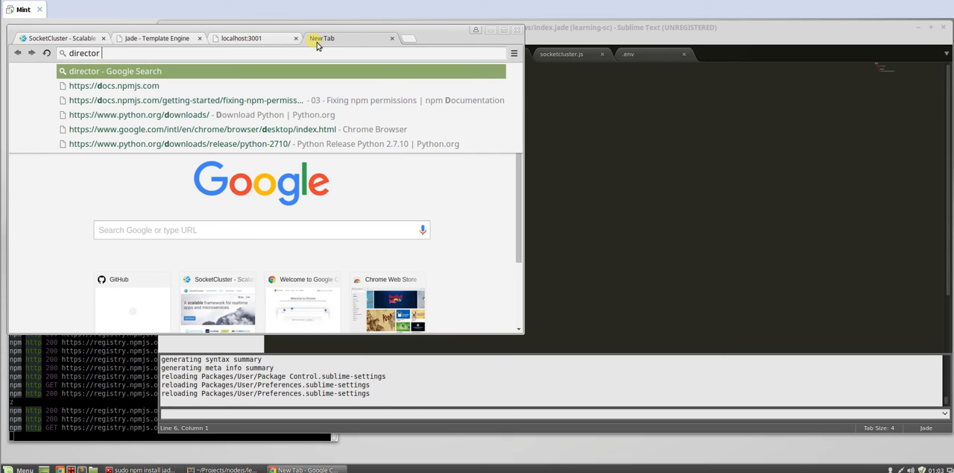
text(github&oq=director+github&aqs=chrome..69i57j0l5.3123j0j7&sour)
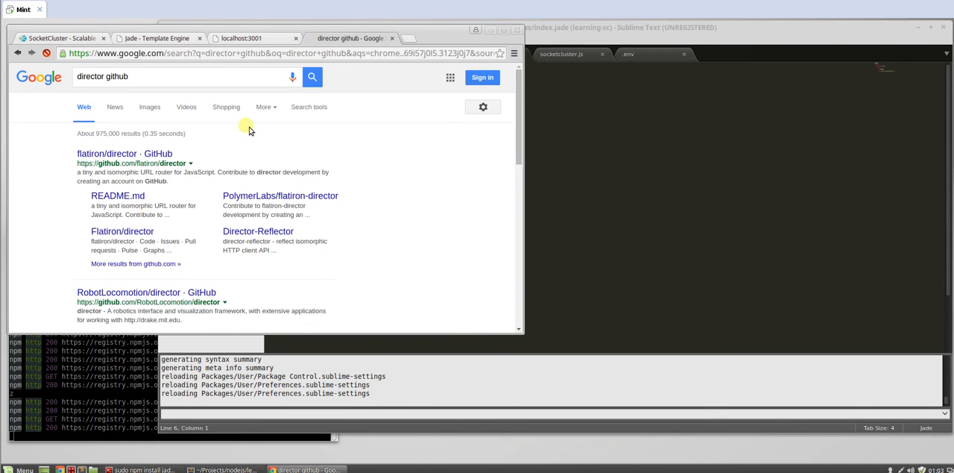
click(124, 153)
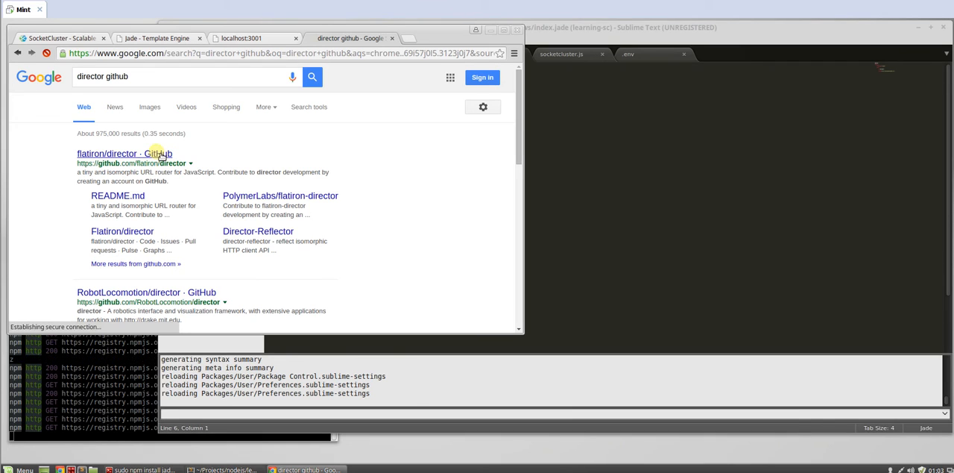
mouse_move(217, 160)
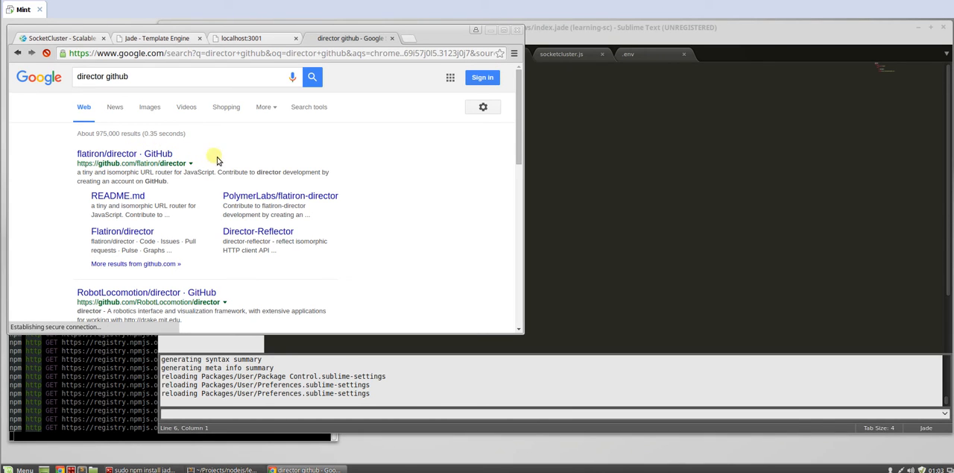
mouse_move(414, 79)
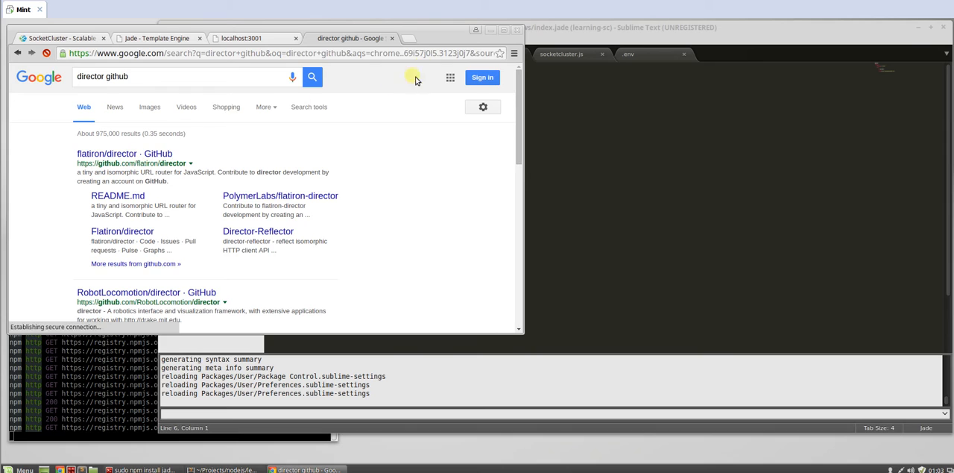
click(123, 154)
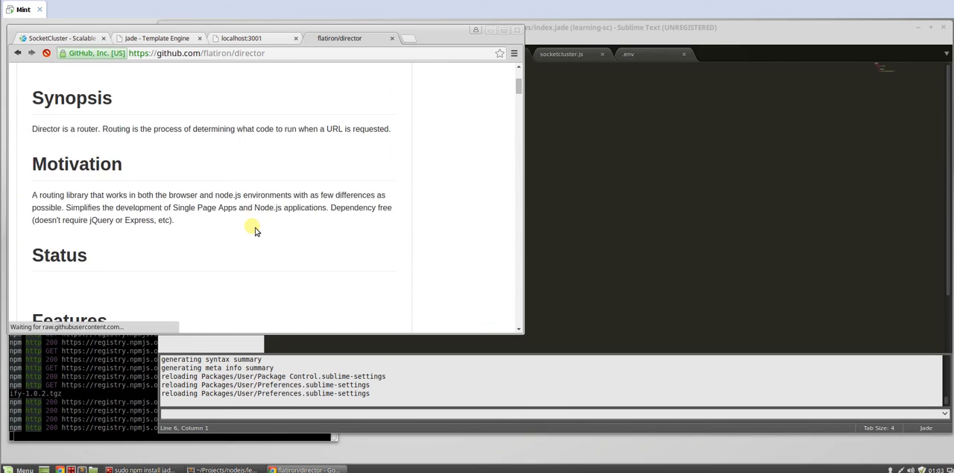
scroll(down, 3)
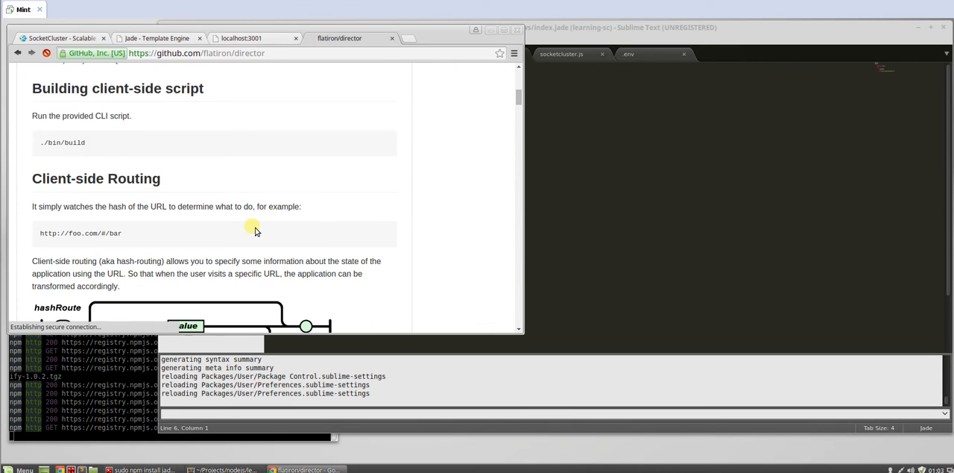
click(415, 39)
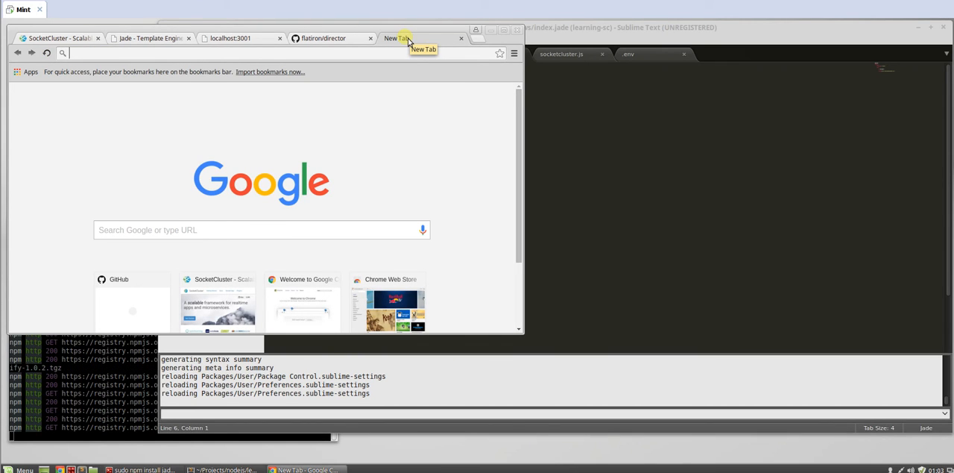
Find director on cdnjs and load its minified script URL in a new tab
text(cdnjs.com)
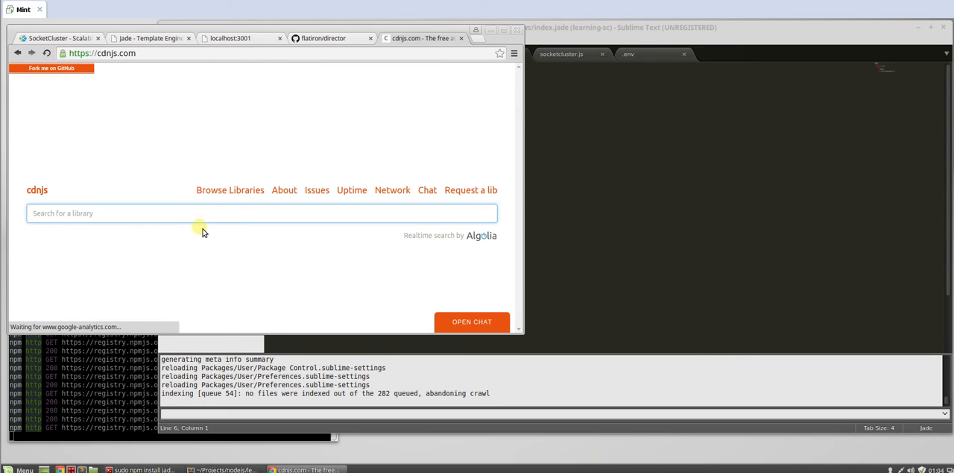
text(director)
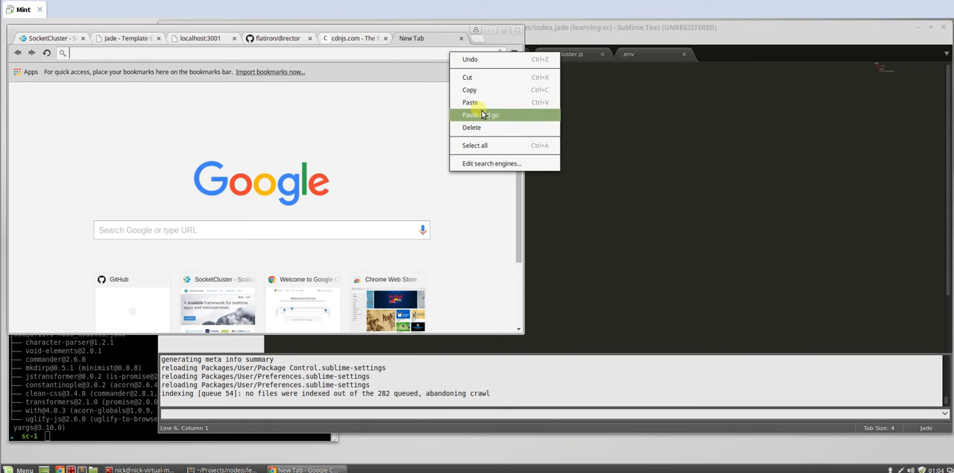
click(477, 113)
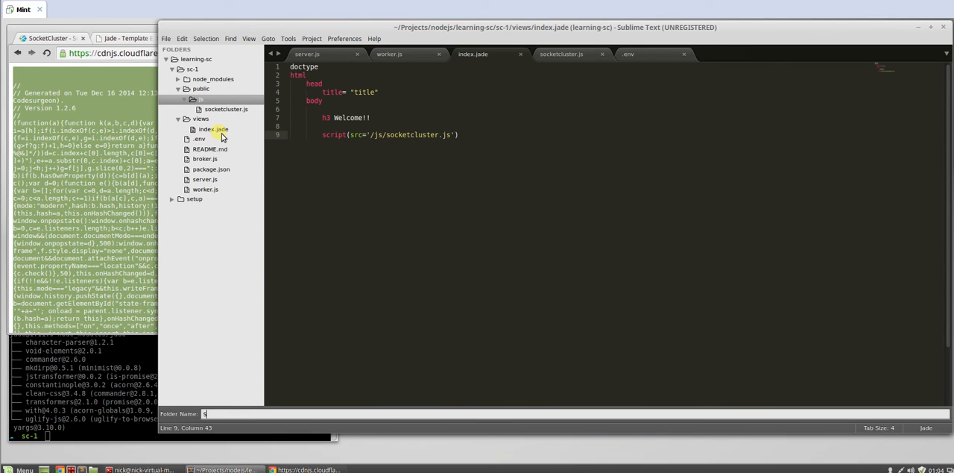
Create a libraries folder and save the pasted director code as director.js inside it
text(library)
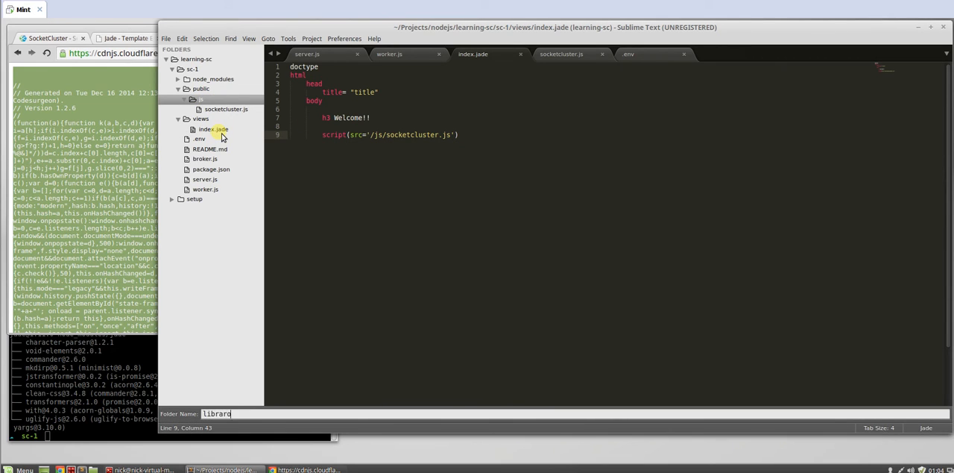
key(Return)
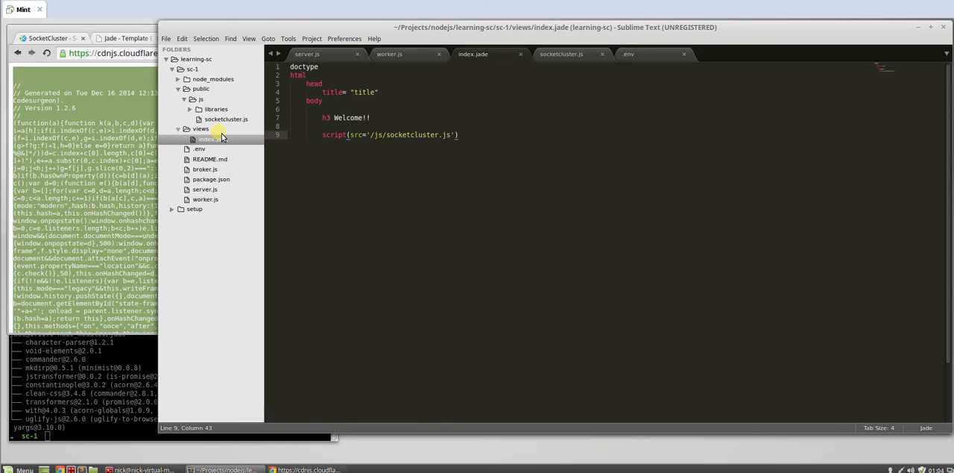
right_click(216, 108)
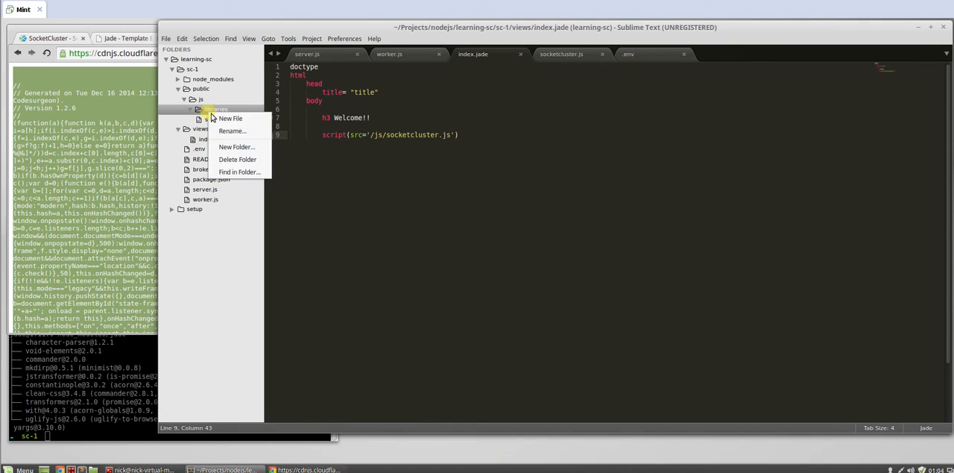
click(230, 118)
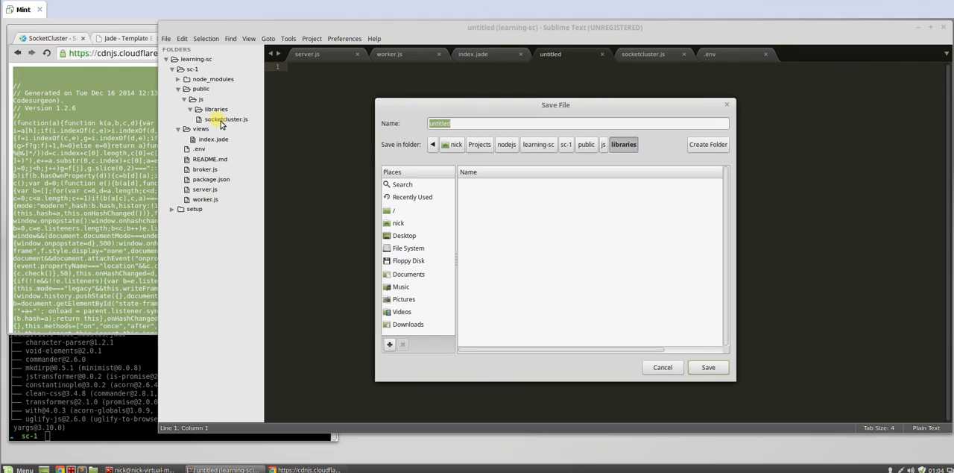
text(director.js)
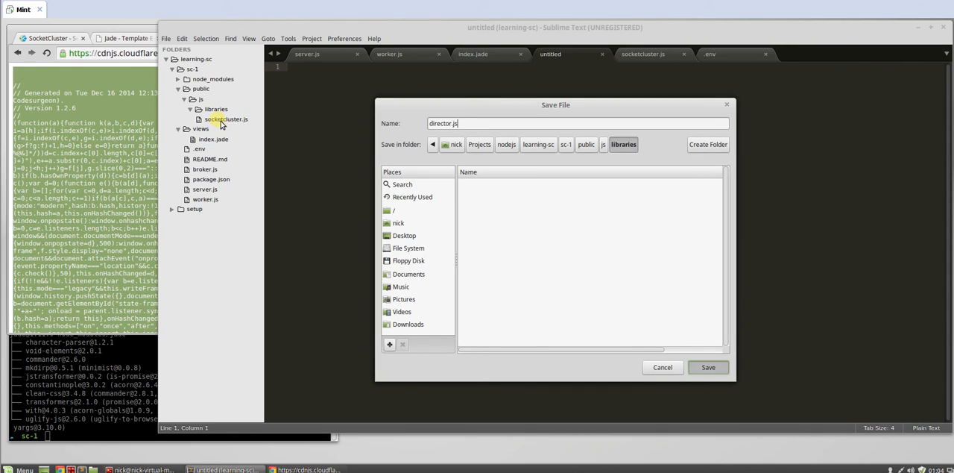
click(708, 367)
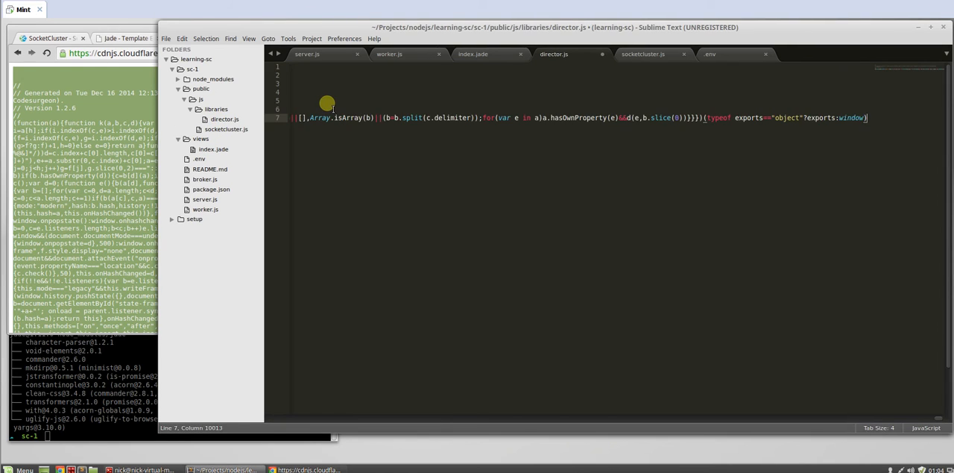
key(ctrl+s)
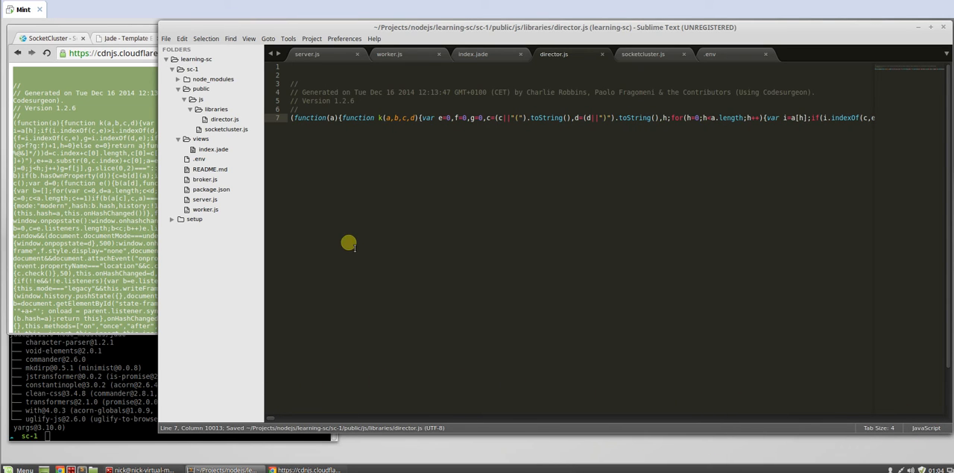
Rename director.js to director.min.js
right_click(223, 119)
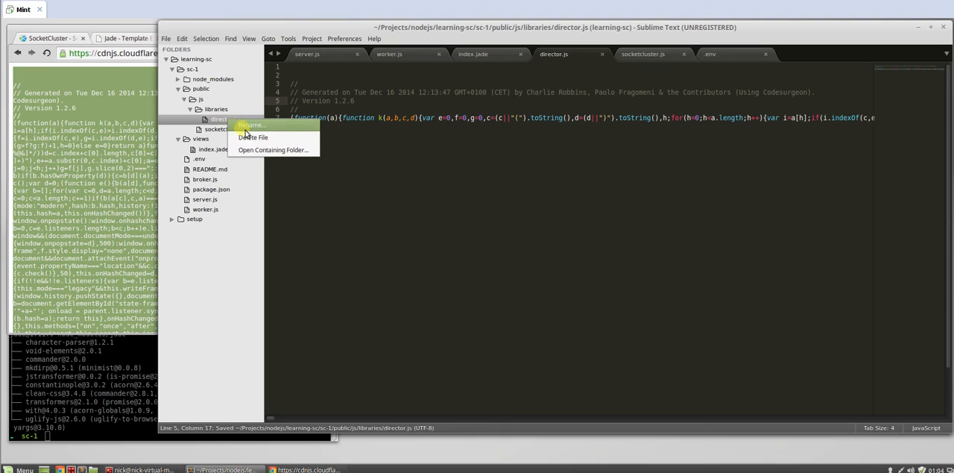
click(251, 125)
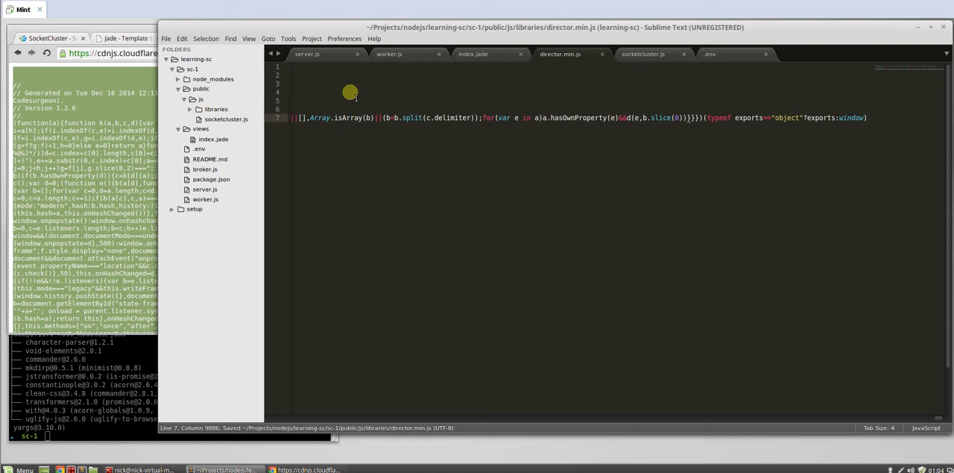
Add script(src='/js/libraries/director.min.js') below the socketcluster line in index.jade and save
click(474, 54)
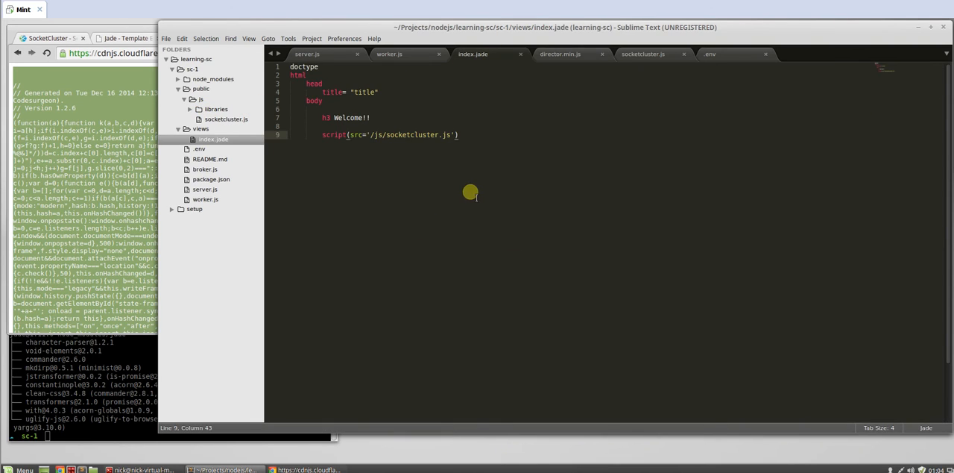
text(script(src=')
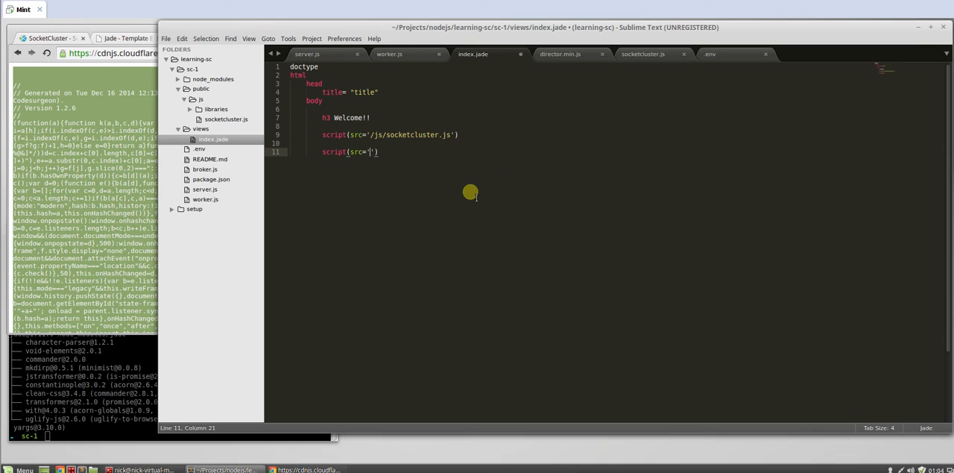
text(/js/sy)
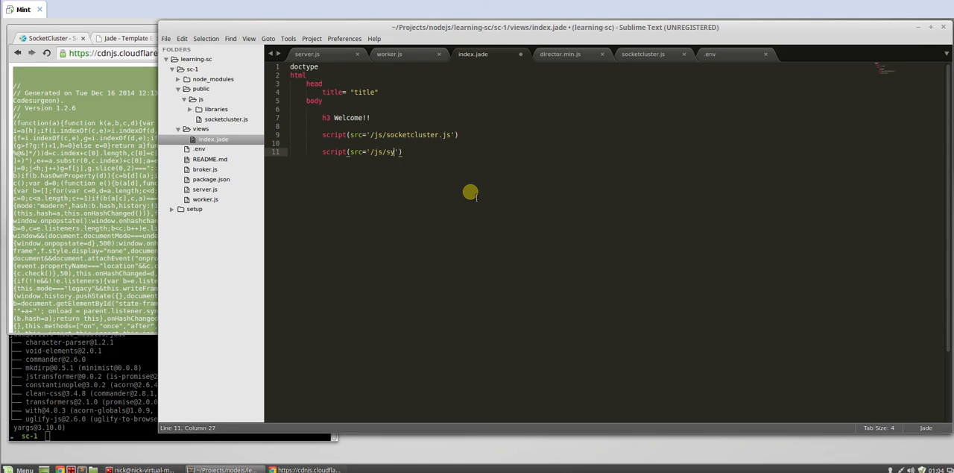
text(stem/)
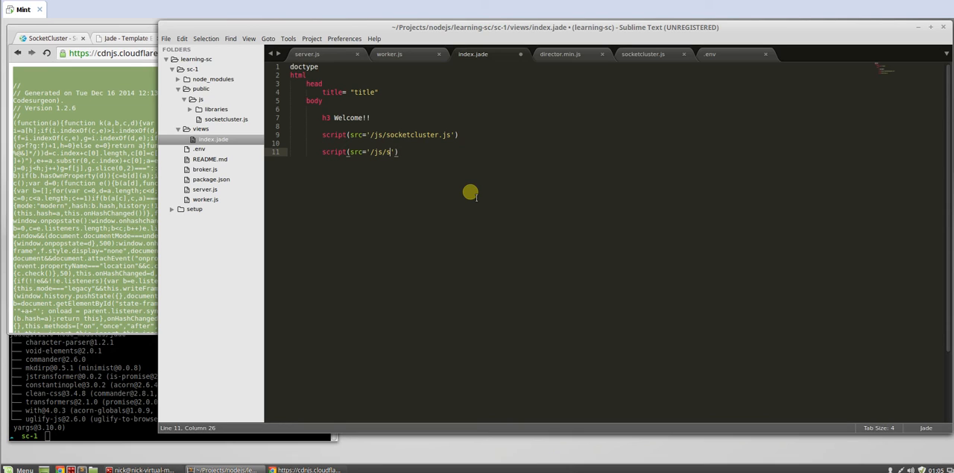
text(ibraries)
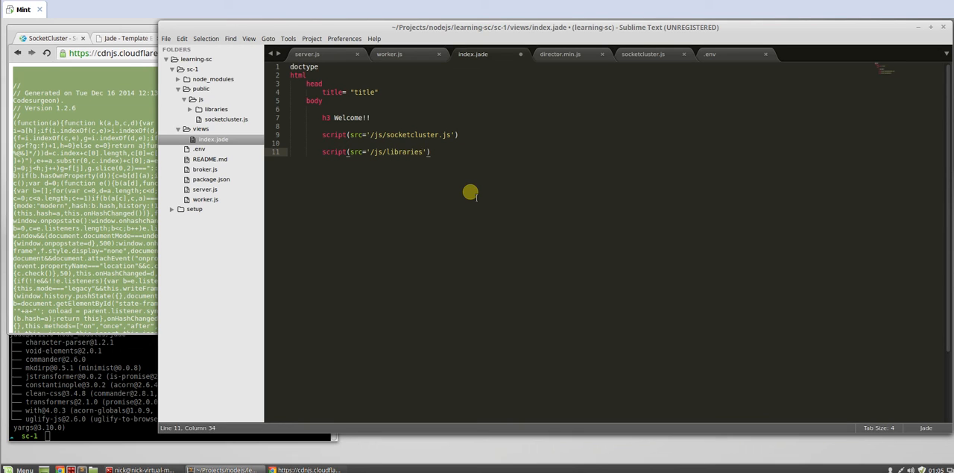
text(directr)
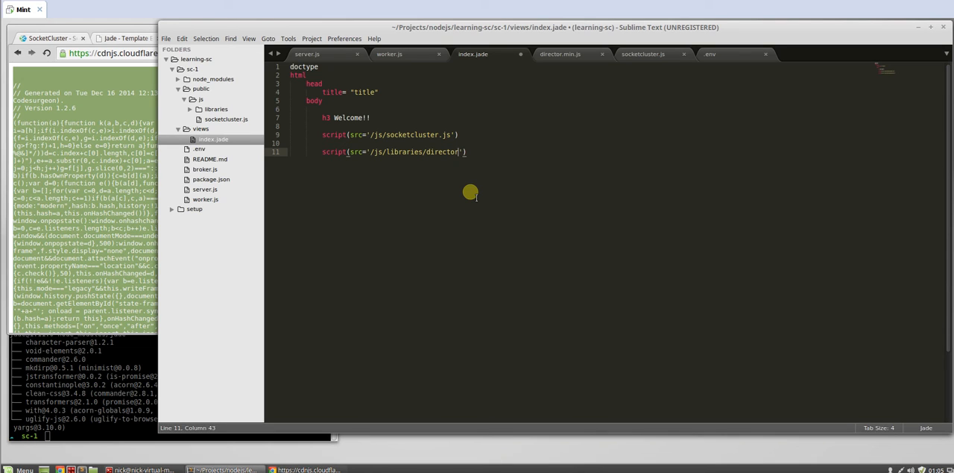
text(.min.js)
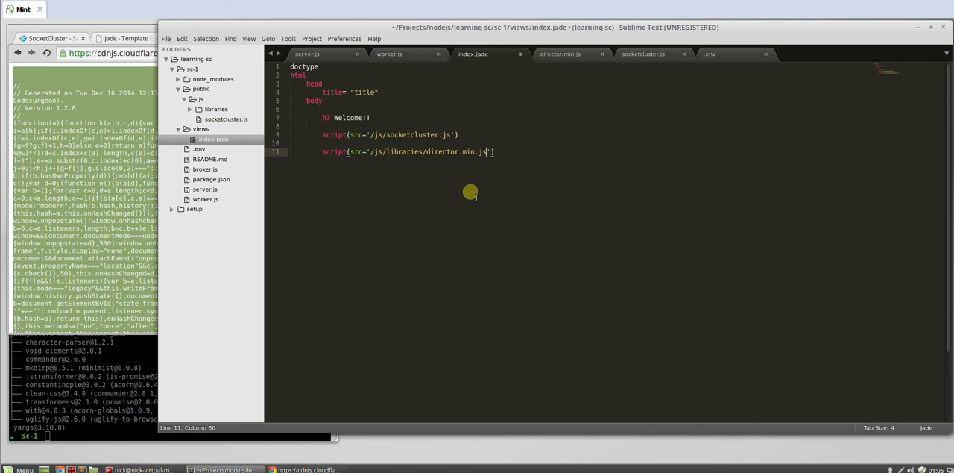
key(ctrl+s)
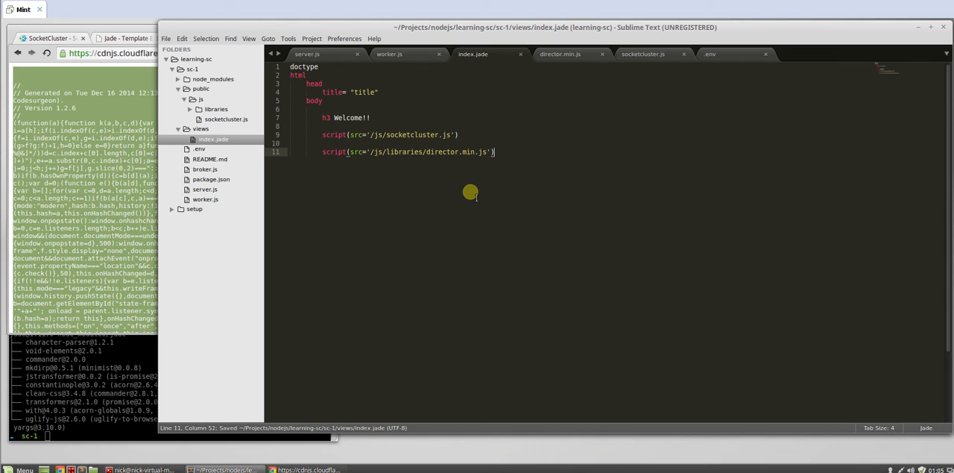
mouse_move(215, 265)
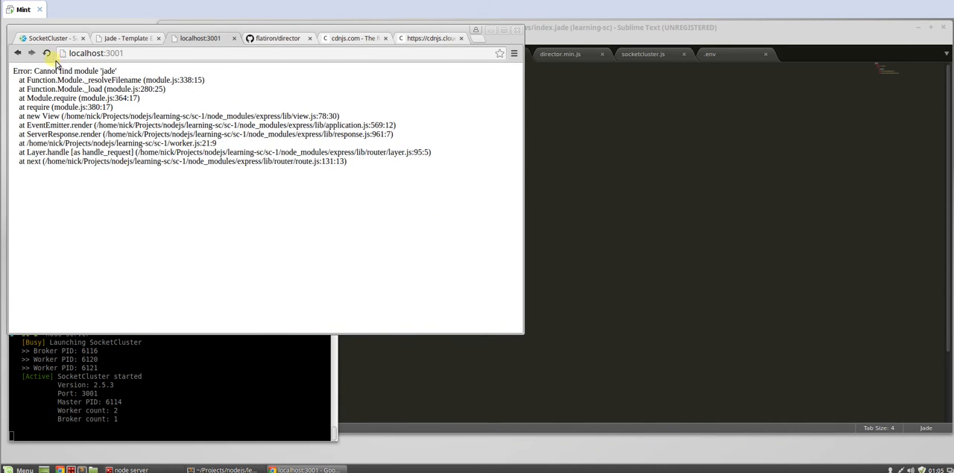
Reload localhost:3001 to render the Welcome!! page and view its page source
click(47, 53)
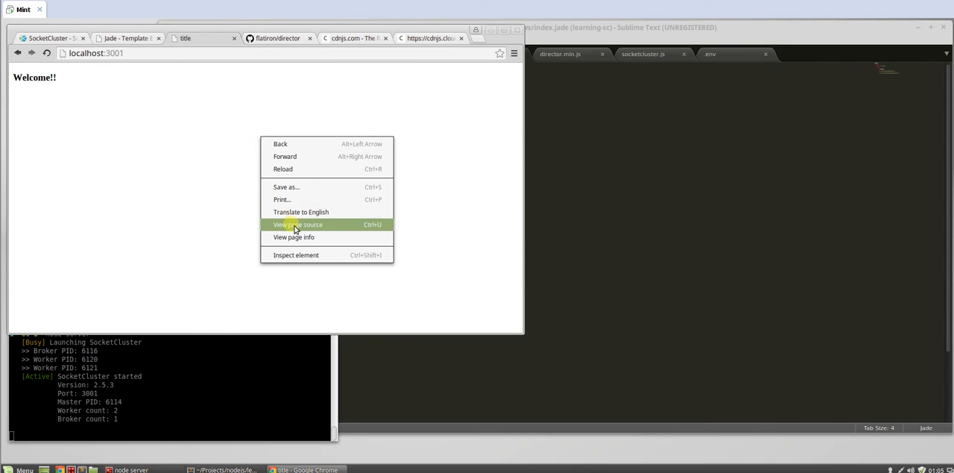
click(295, 224)
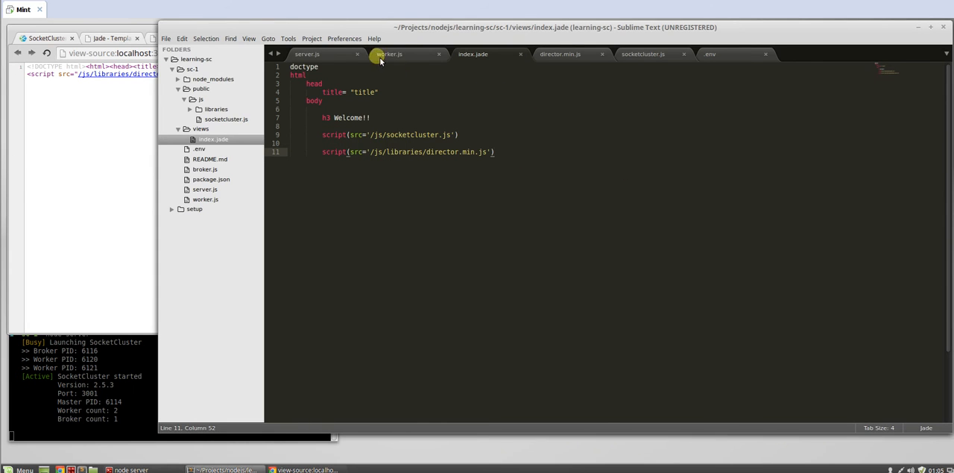
Add app.locals.pretty = true in worker.js, opening the fusion project folder for reference
click(394, 54)
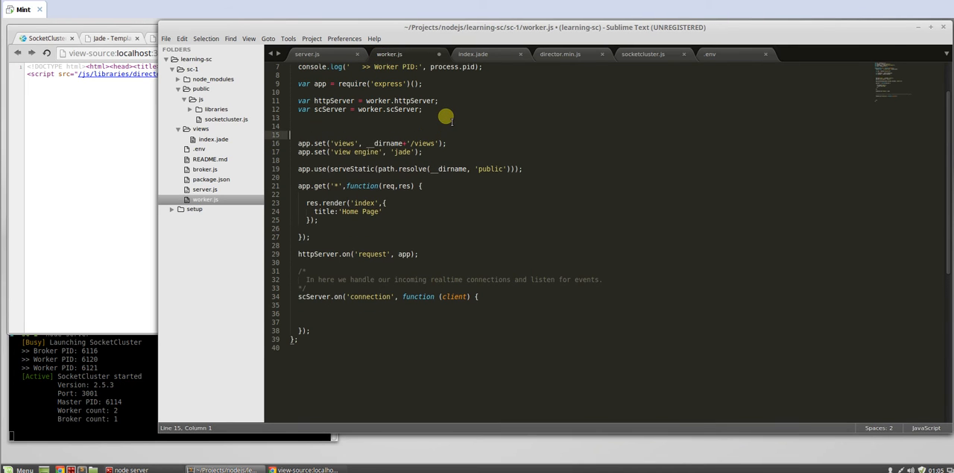
text(app.)
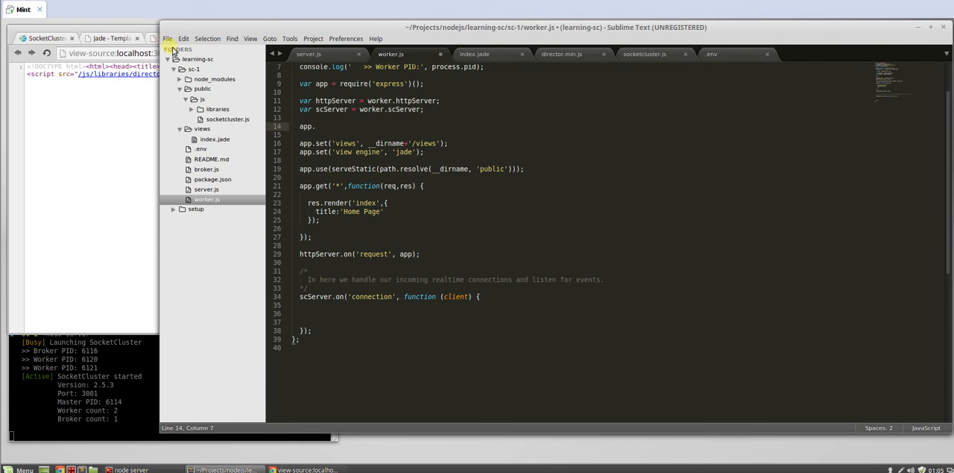
click(173, 39)
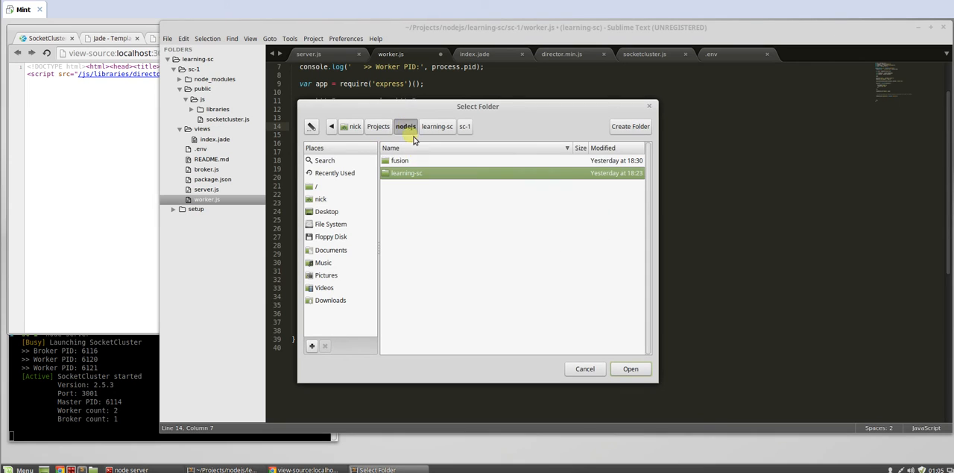
click(631, 368)
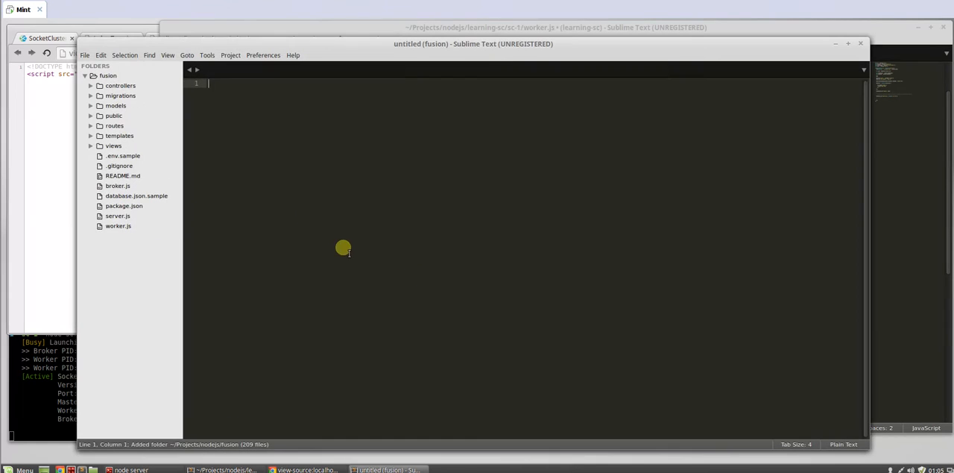
double_click(116, 215)
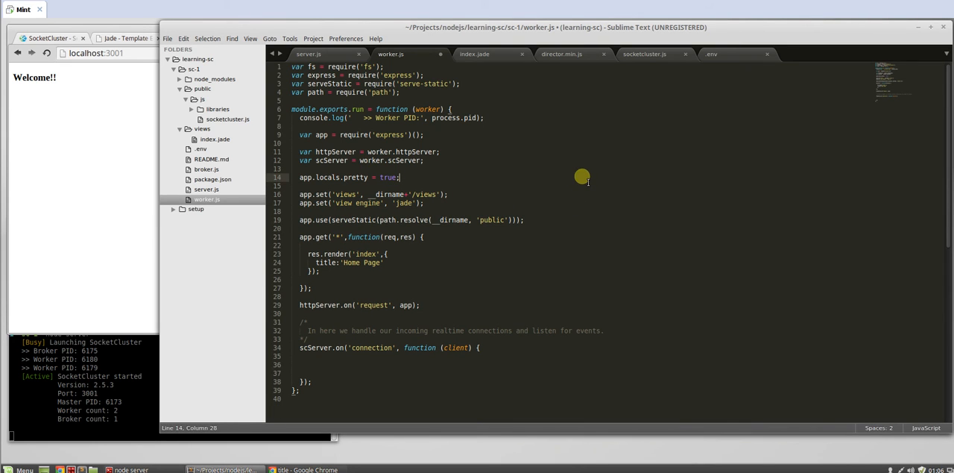
Close worker.js, director.min.js and socketcluster.js, leaving index.jade open
key(ctrl+s)
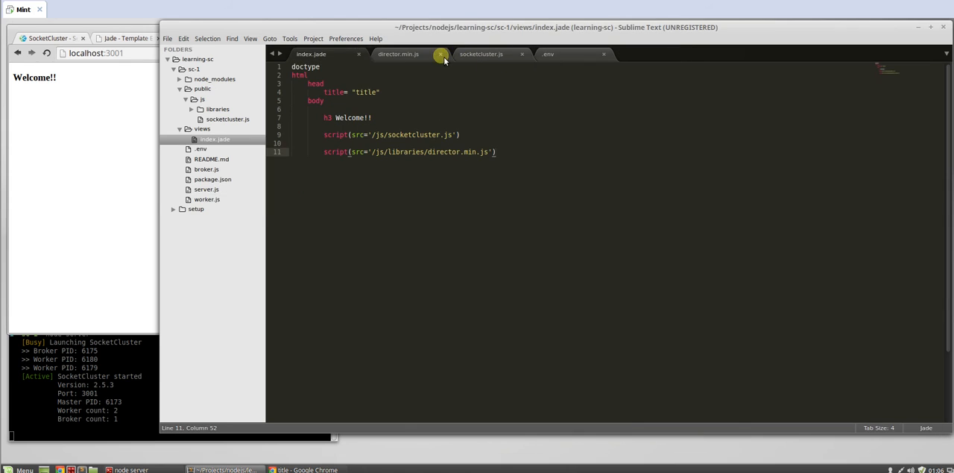
click(440, 54)
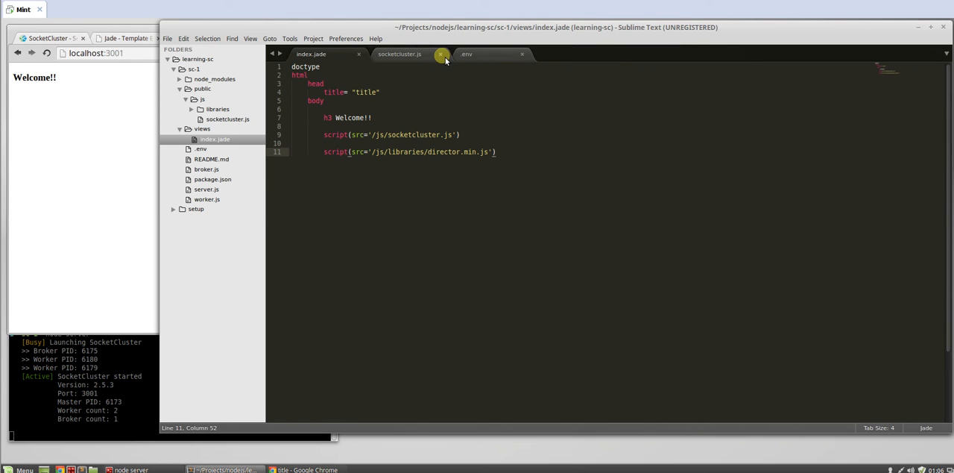
click(438, 53)
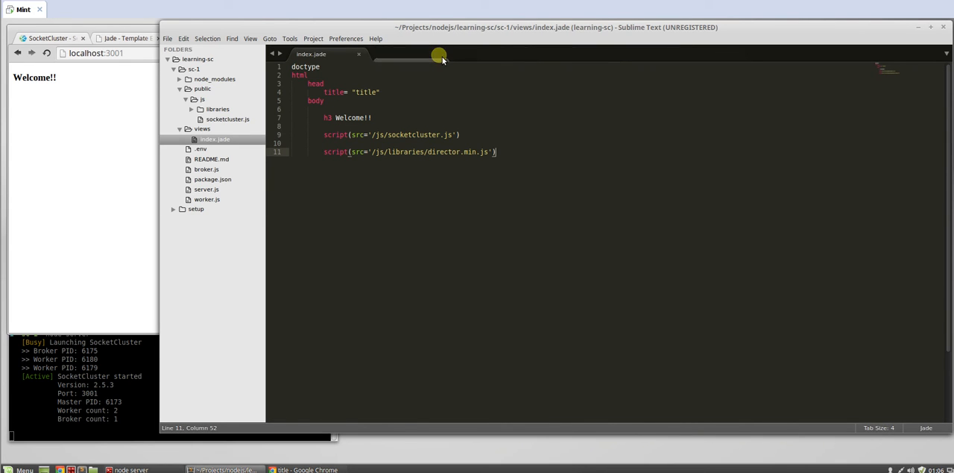
mouse_move(506, 157)
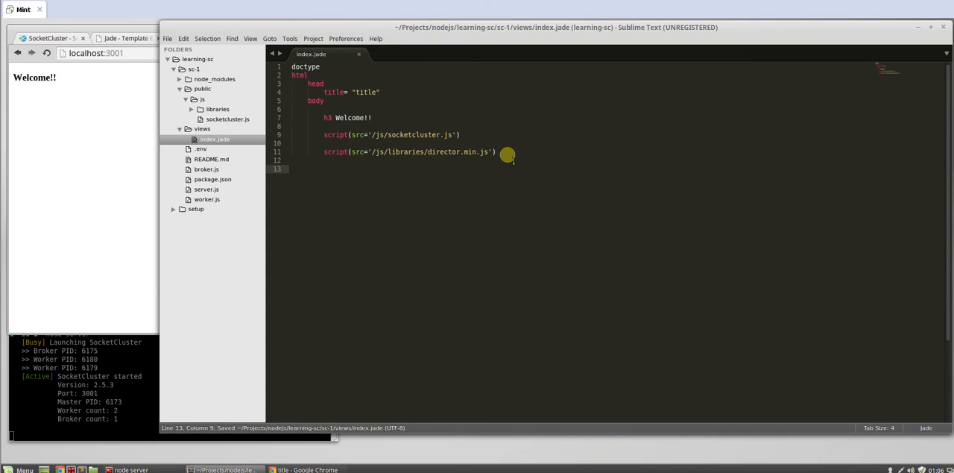
Start a script( line in index.jade and write var a = 5 in the new public/js/app.js
text(script)
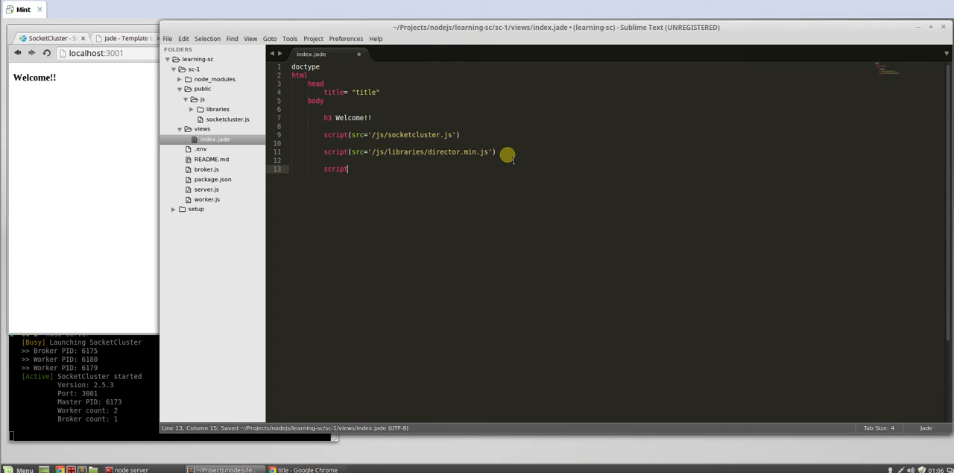
text((sr)
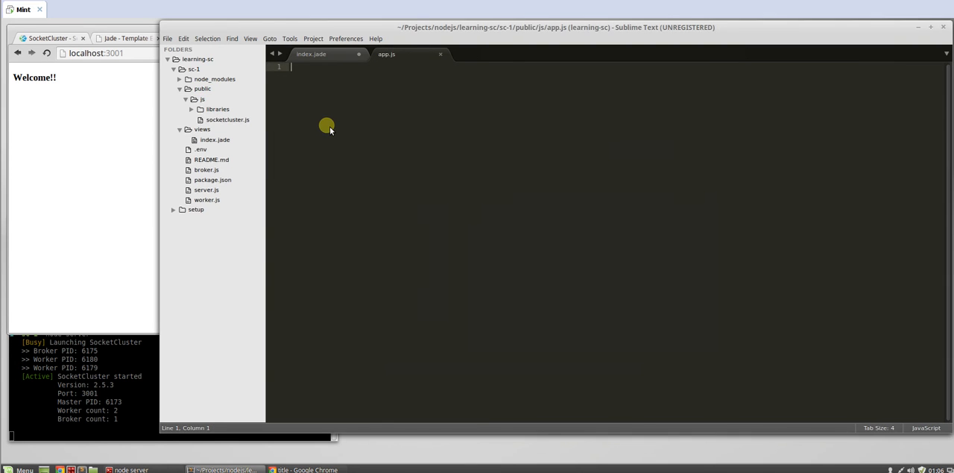
text(var a)
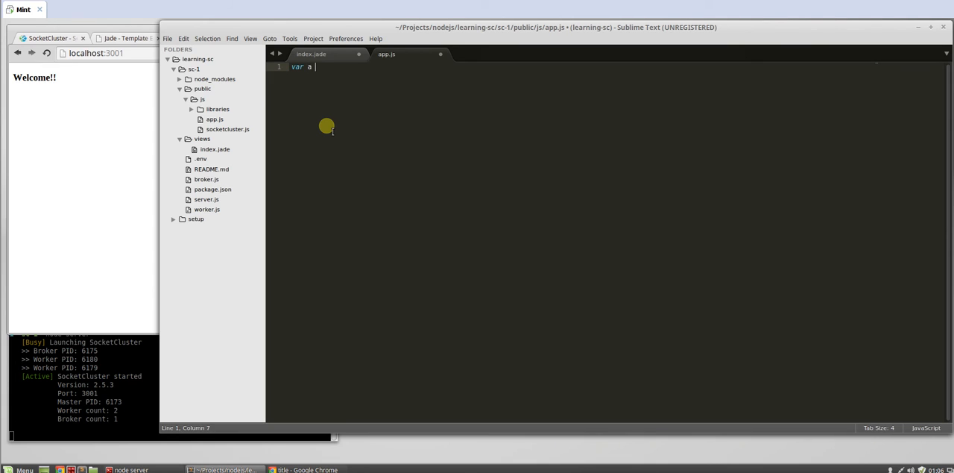
text(5)
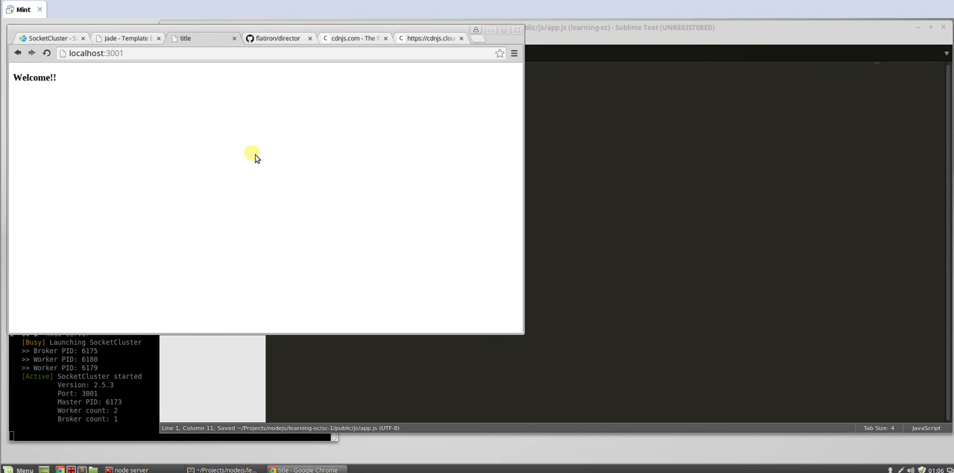
mouse_move(520, 334)
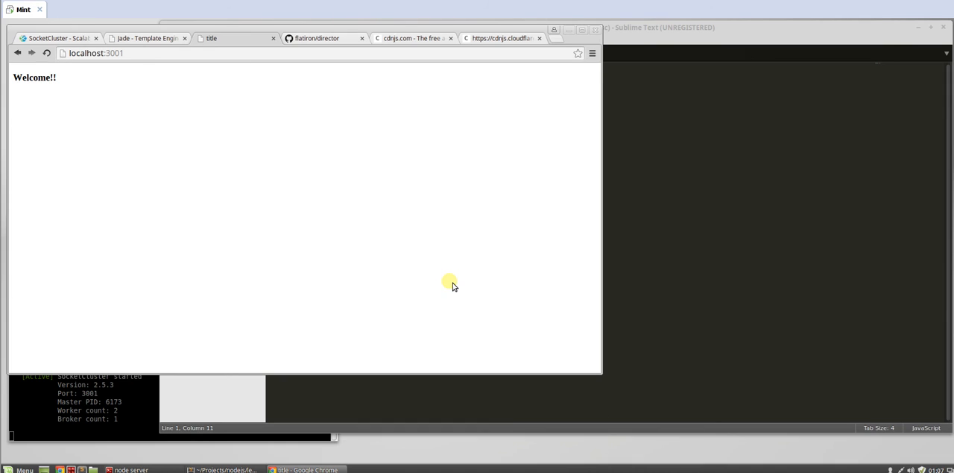
Open DevTools docked at the bottom and test variable a in the console
key(F12)
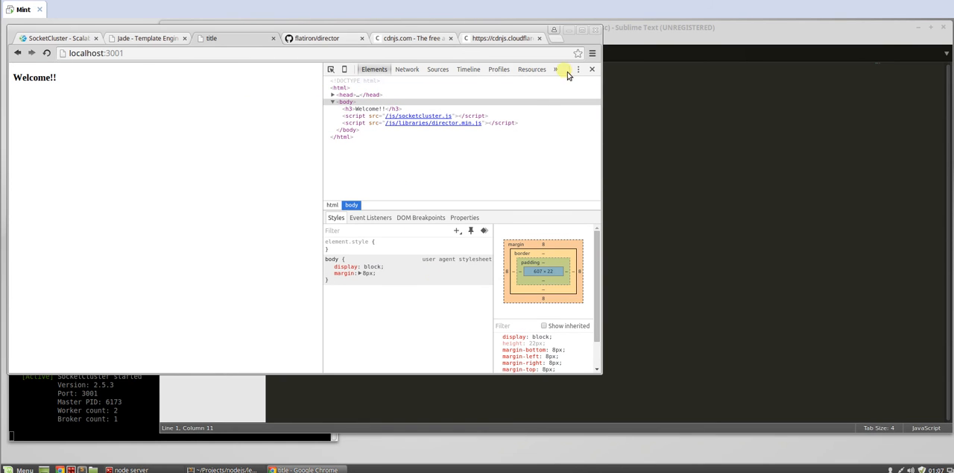
mouse_move(462, 111)
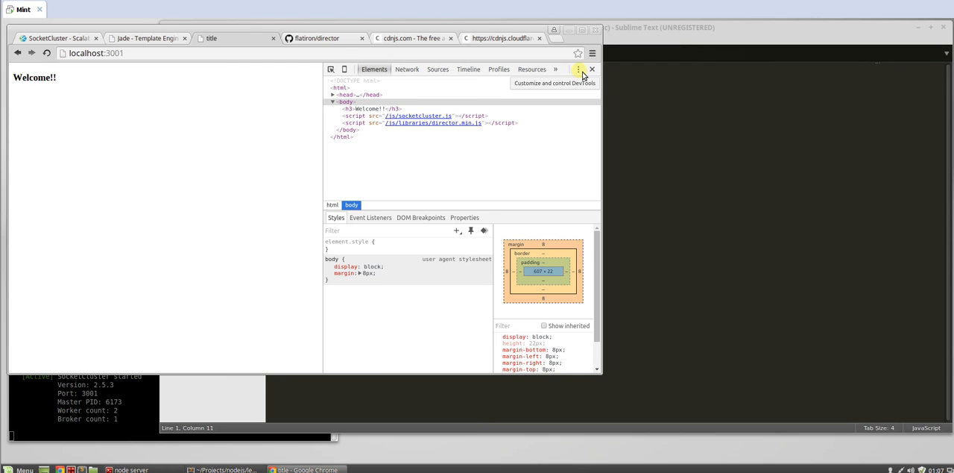
click(582, 68)
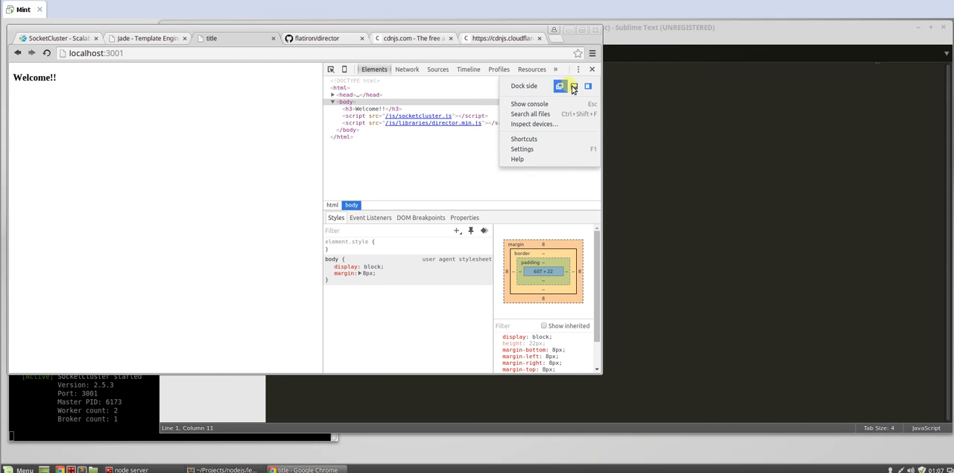
click(571, 87)
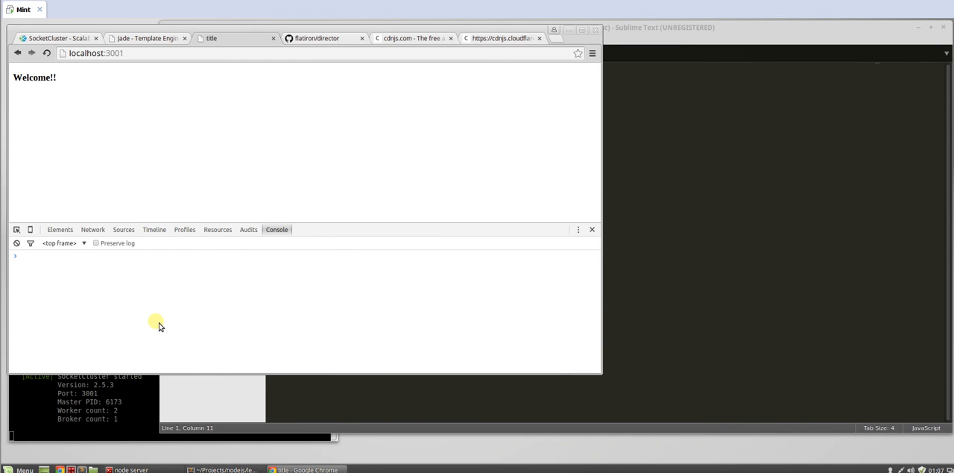
text(addEventListener)
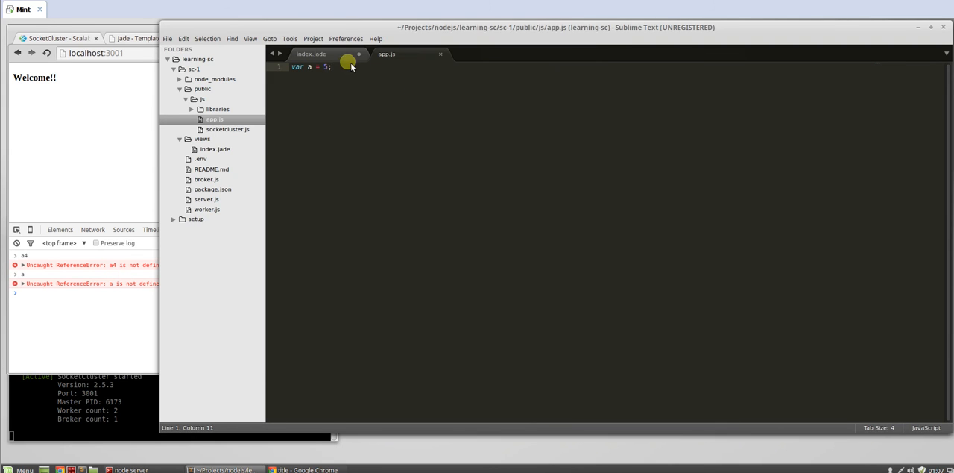
Switch to index.jade and place the cursor after the app.js script line
click(304, 53)
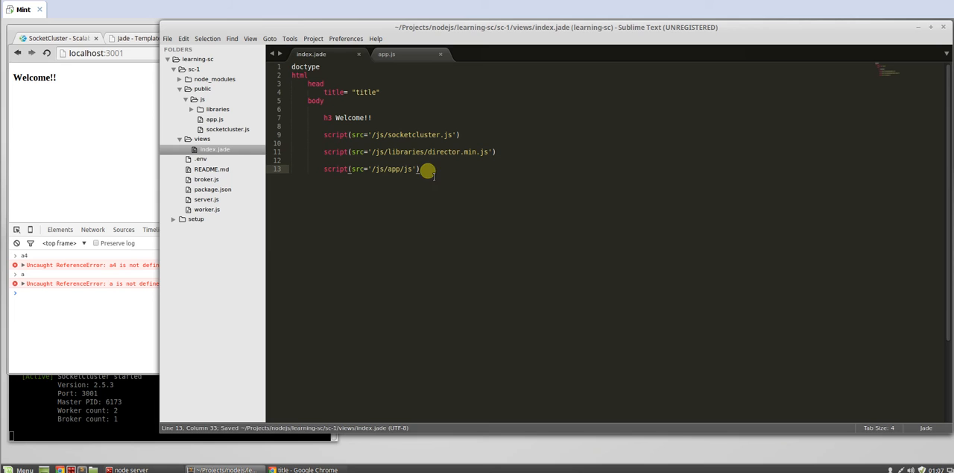
click(216, 109)
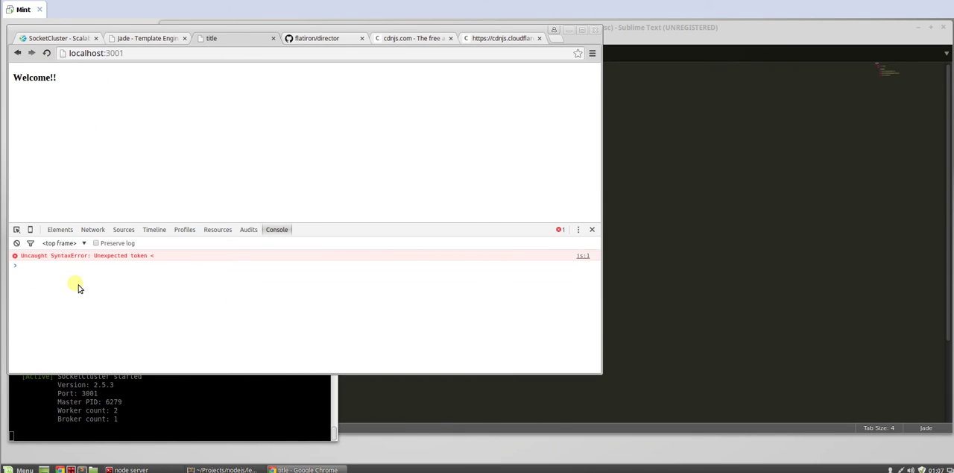
Inspect the Sources panel, then evaluate a in the console again
text(addEventListener)
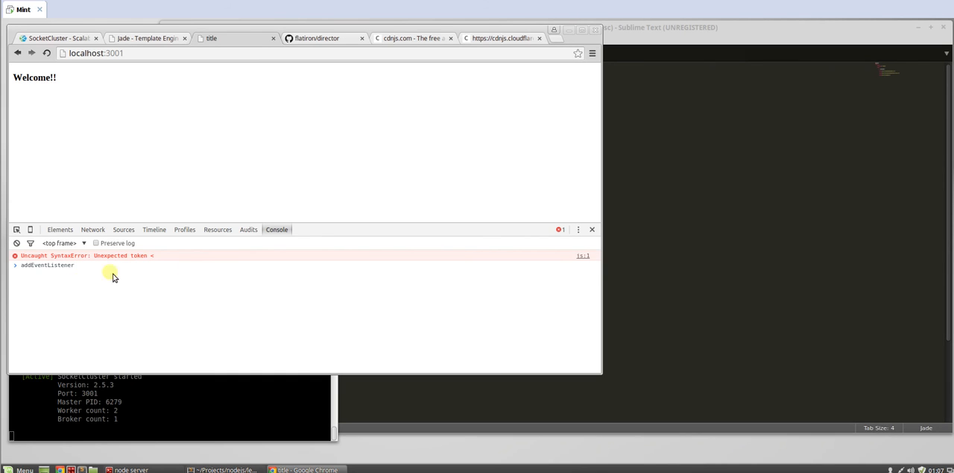
click(123, 230)
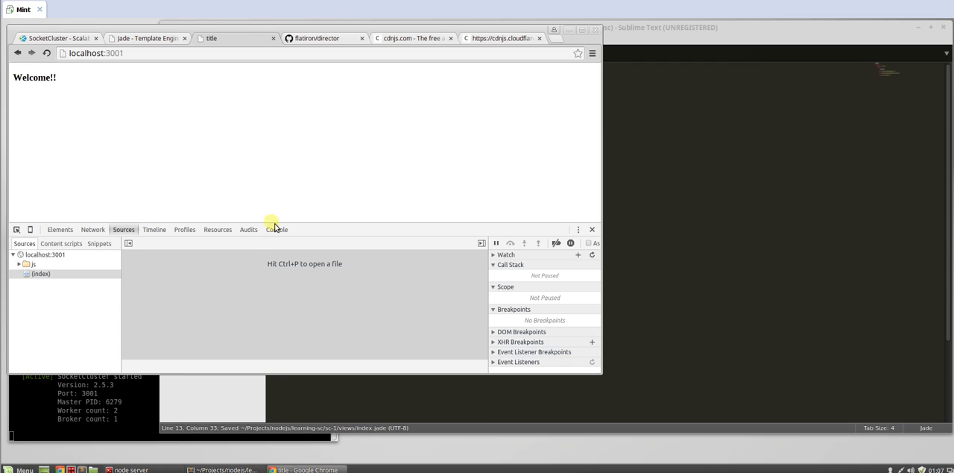
click(278, 229)
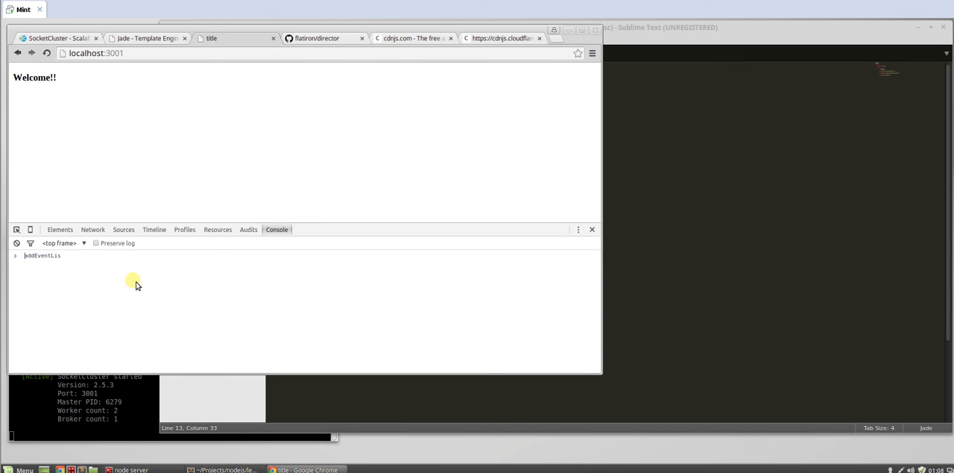
text(a)
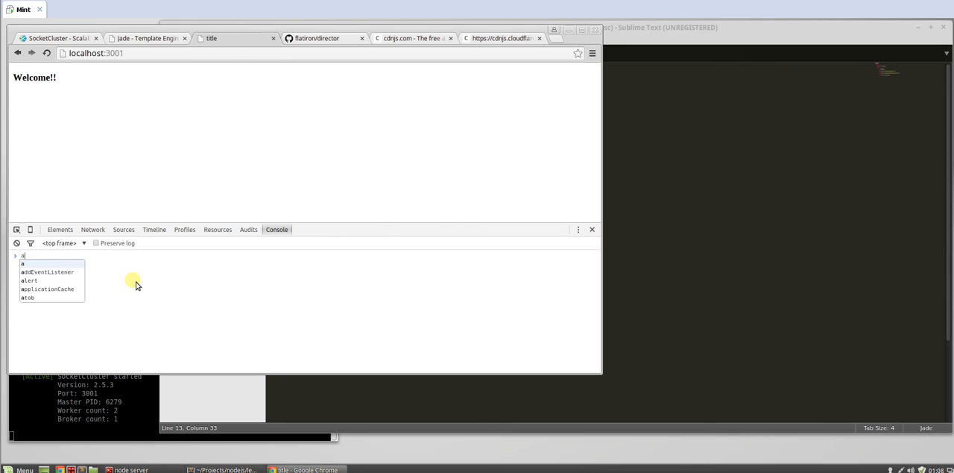
key(Enter)
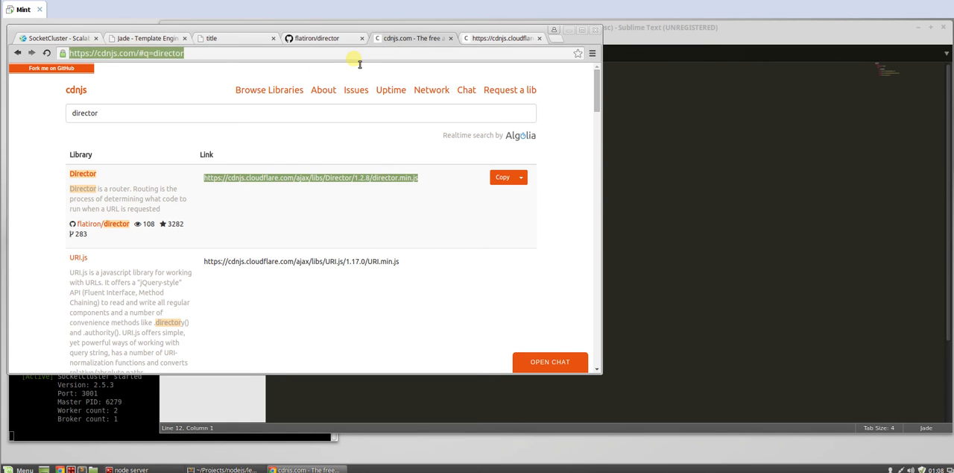
Search cdnjs for jquery, open jquery.min.js, and bring up the libraries folder actions in Sublime
click(295, 113)
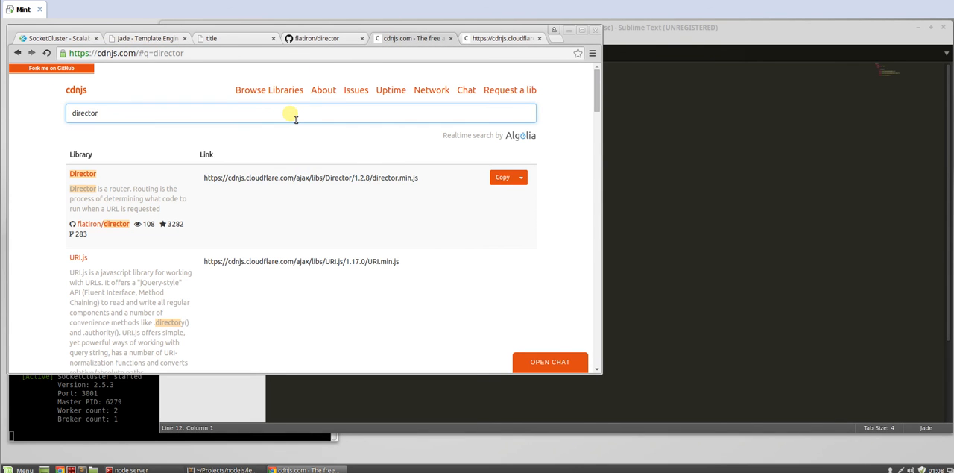
text(jquery)
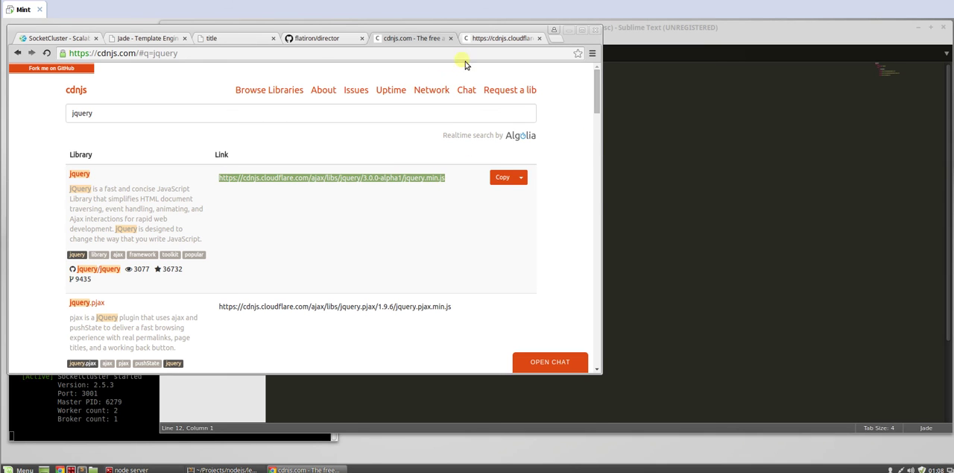
click(331, 178)
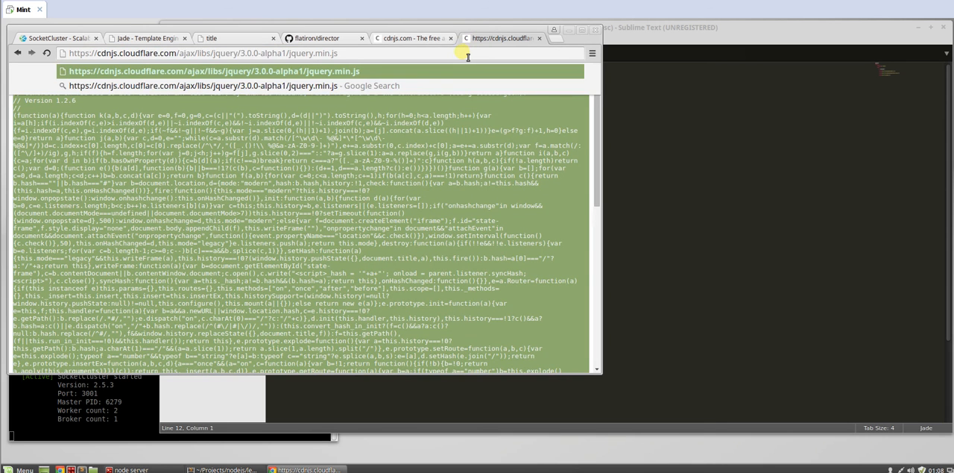
right_click(212, 109)
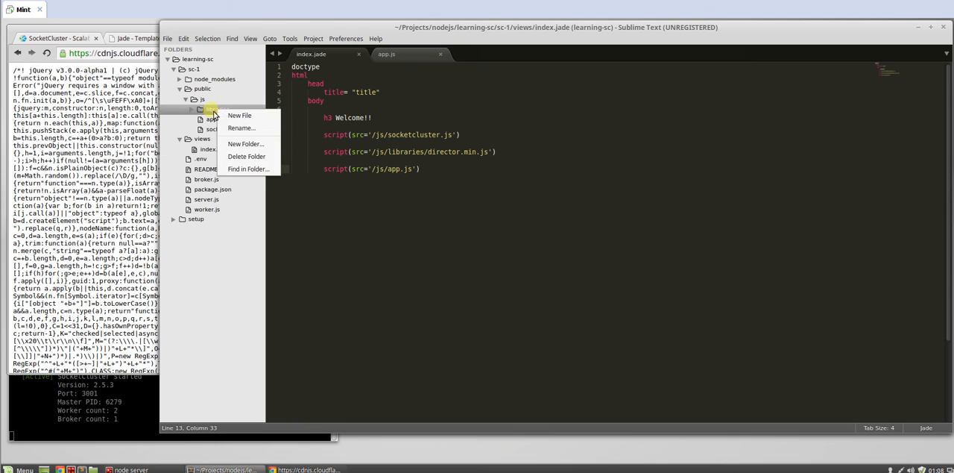
Create a new file in the libraries folder and save it as jquery.min.js
click(238, 115)
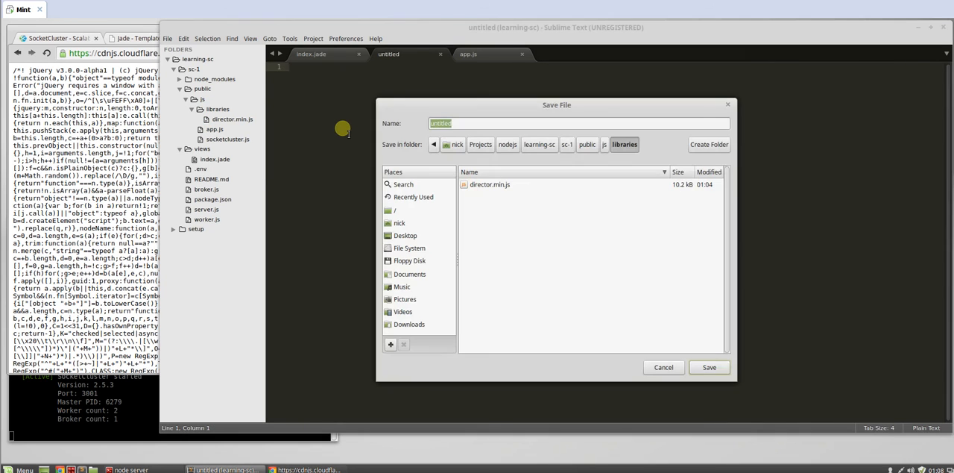
text(jquery.min.js)
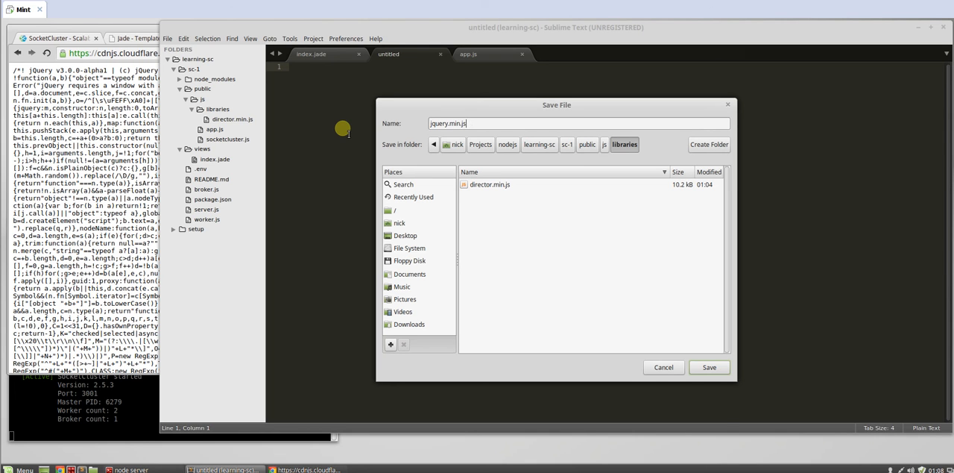
click(710, 369)
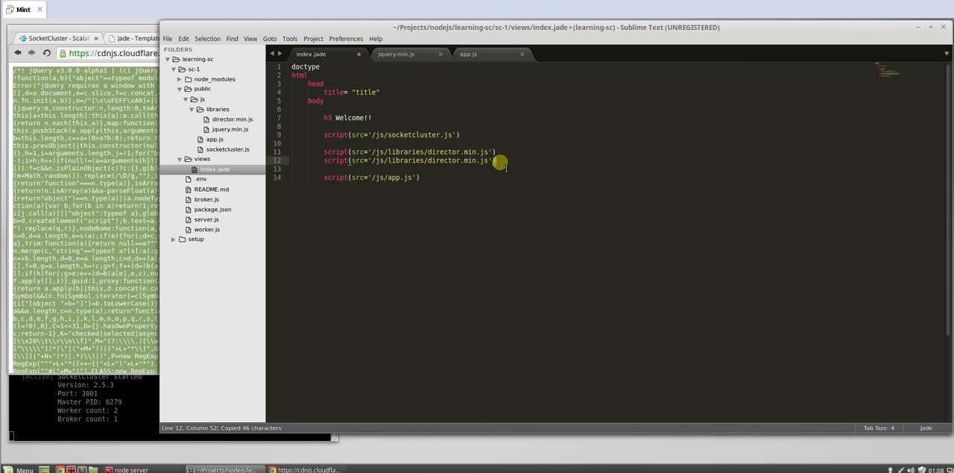
Replace the selected director word on the copied index.jade line with '$()'
double_click(445, 160)
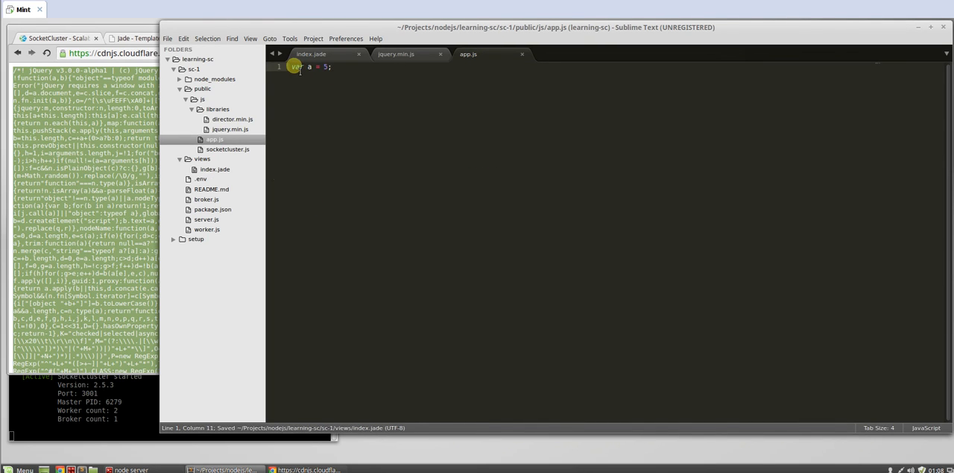
text($())
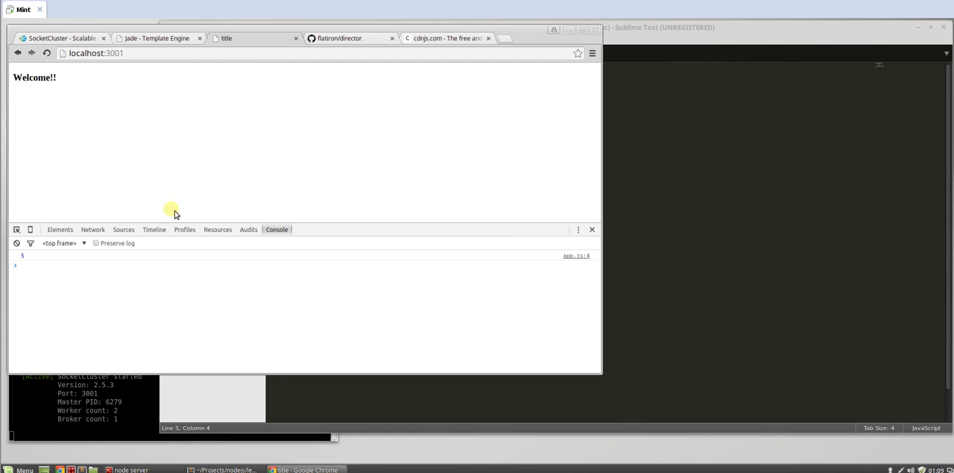
mouse_move(112, 185)
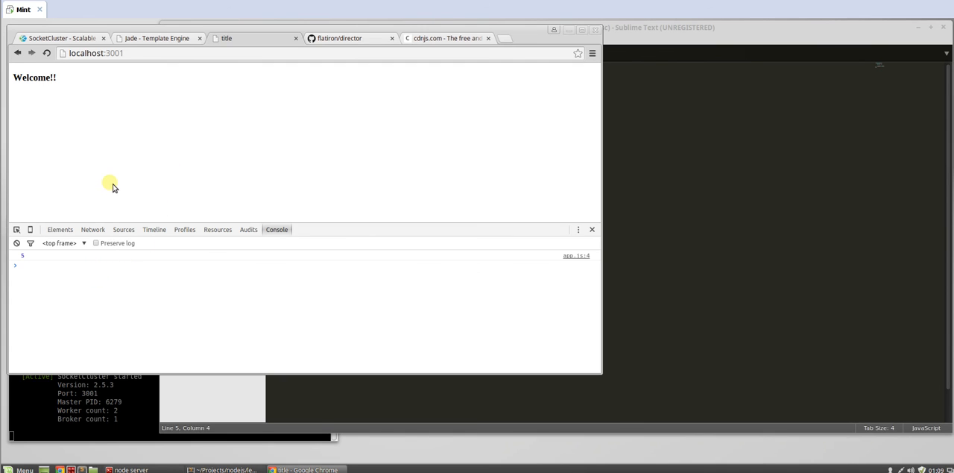
mouse_move(186, 158)
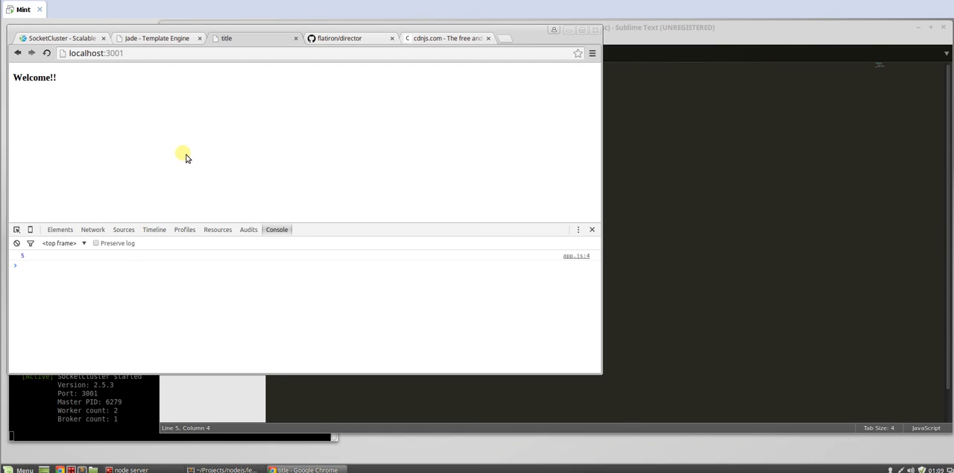
mouse_move(459, 243)
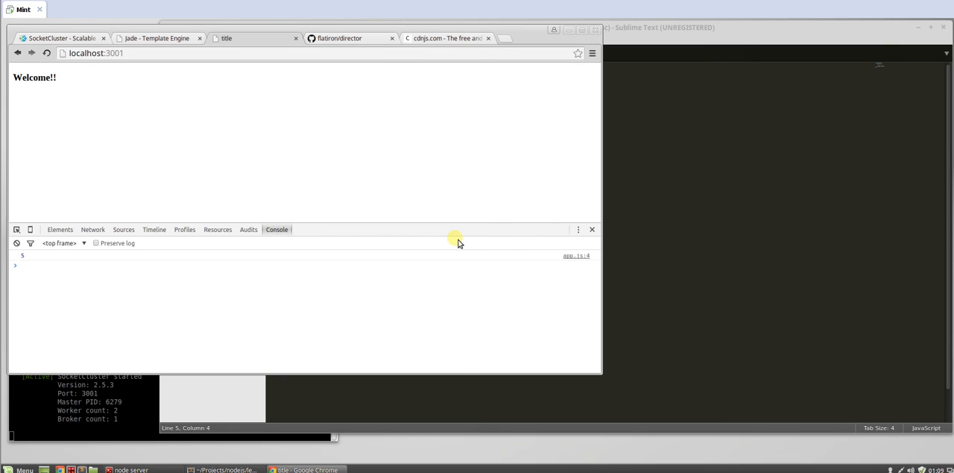
mouse_move(402, 270)
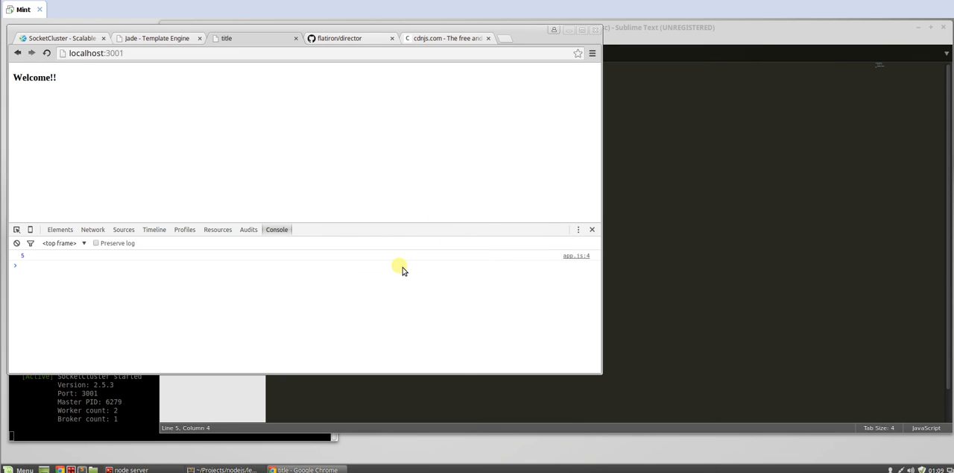
mouse_move(410, 248)
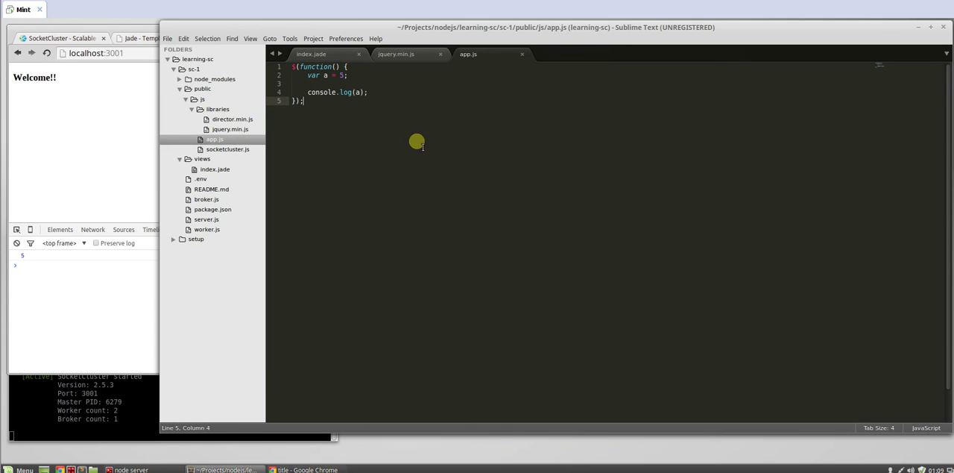
mouse_move(432, 171)
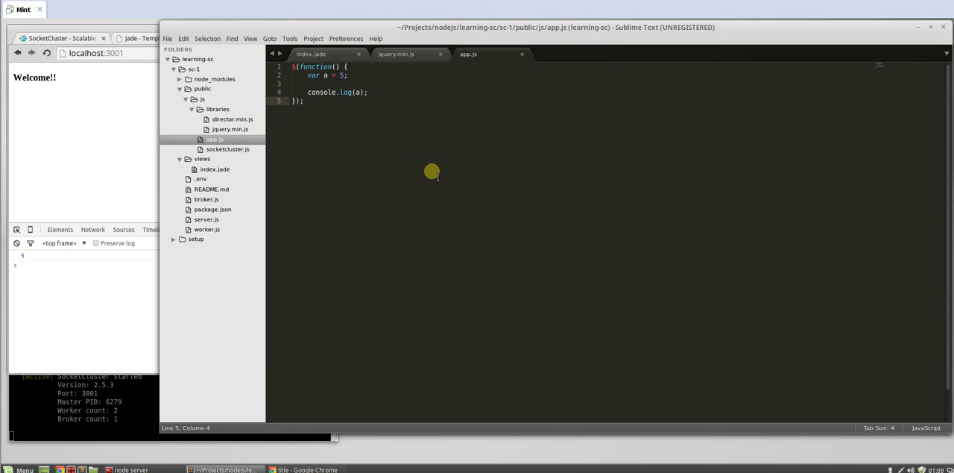
mouse_move(350, 170)
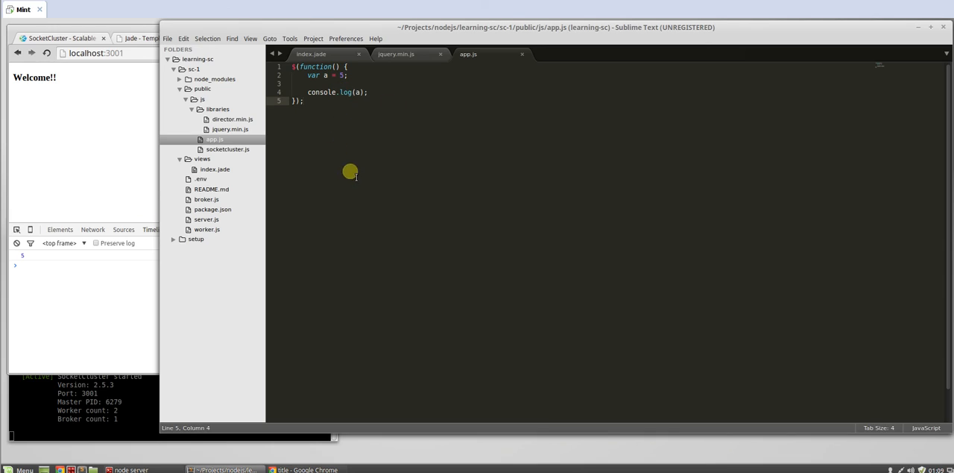